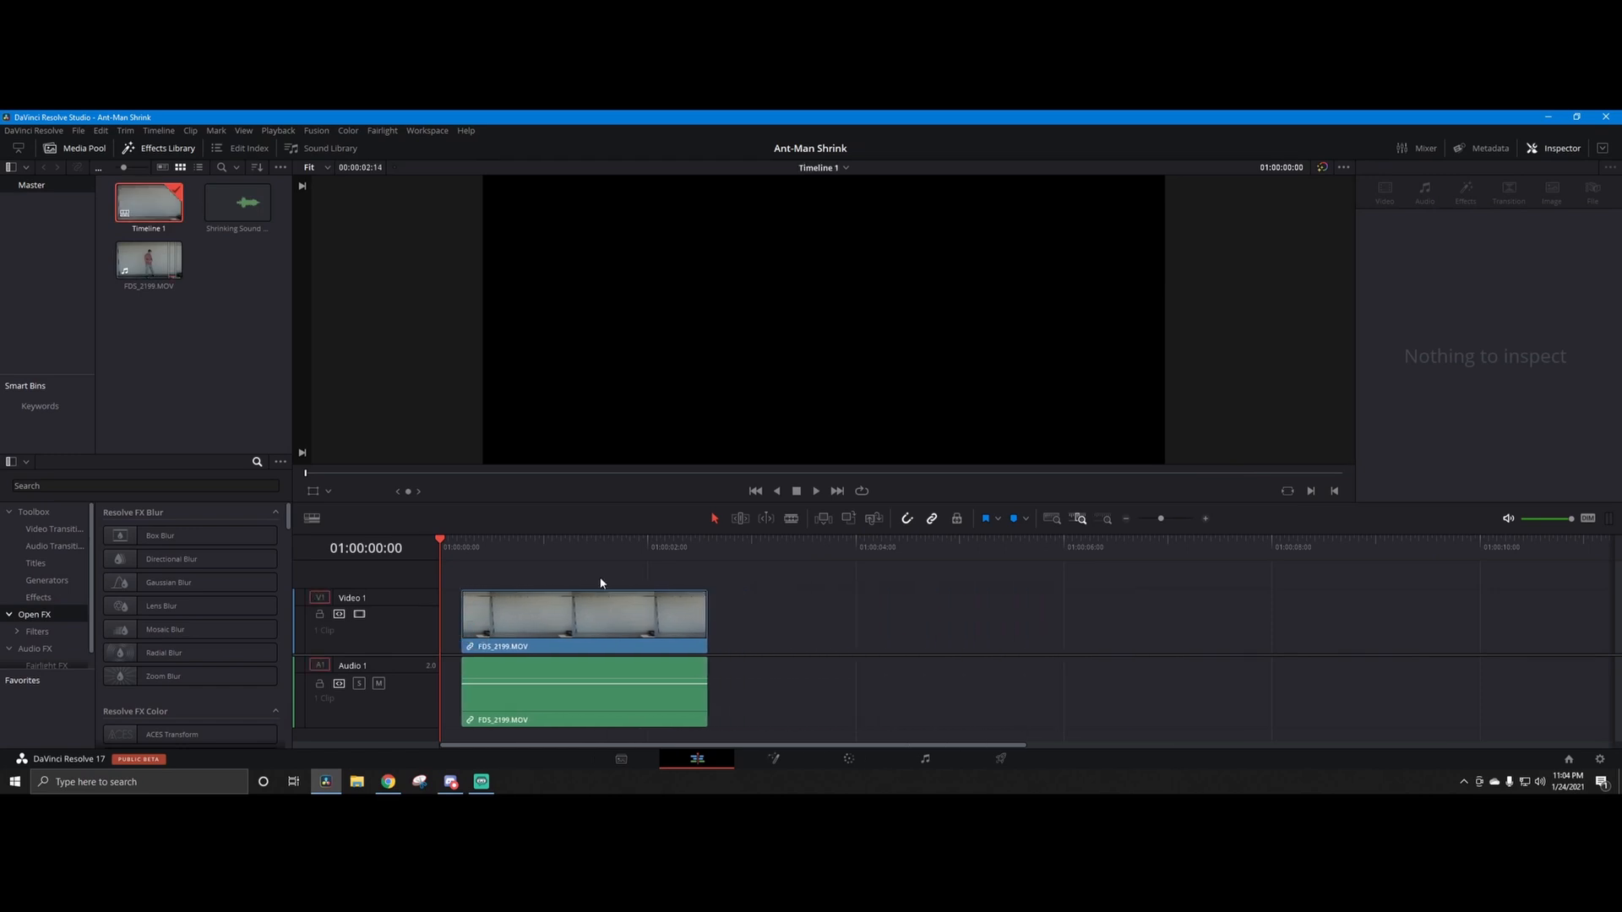
Step: Open FDS_2199.MOV from the Media Pool to place a longer copy on a new Video 2 track
{"action": "left_click", "coordinate": [149, 258]}
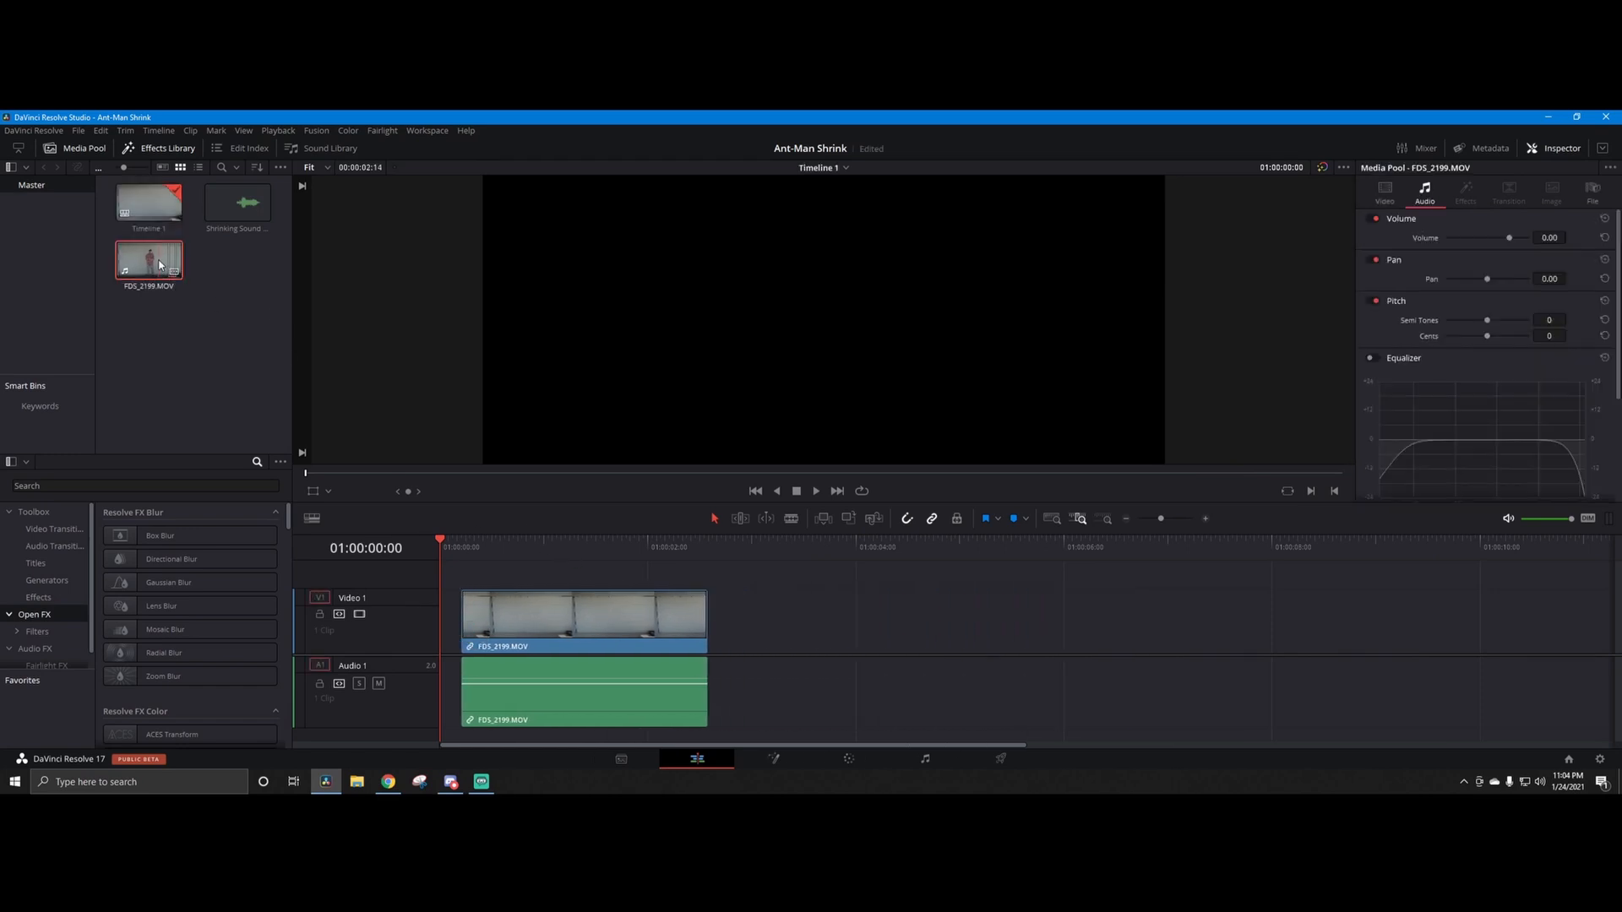
{"action": "double_click", "coordinate": [148, 259]}
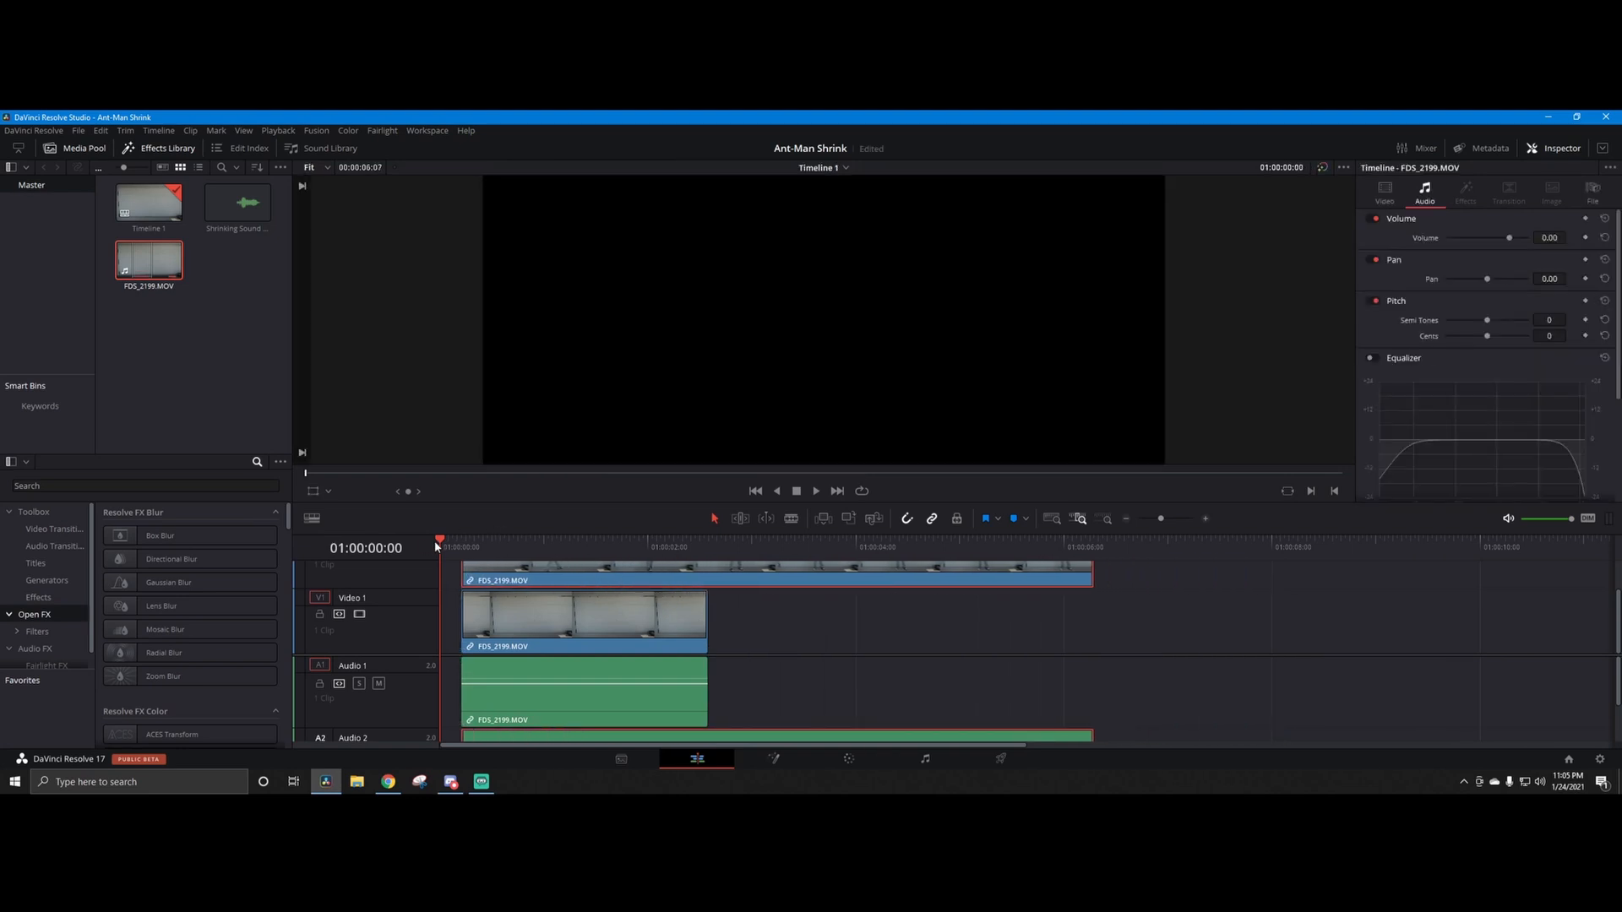
Step: Shift the Video 1 clip later to end with the Video 2 copy, playhead near the end
{"action": "left_click", "coordinate": [569, 547]}
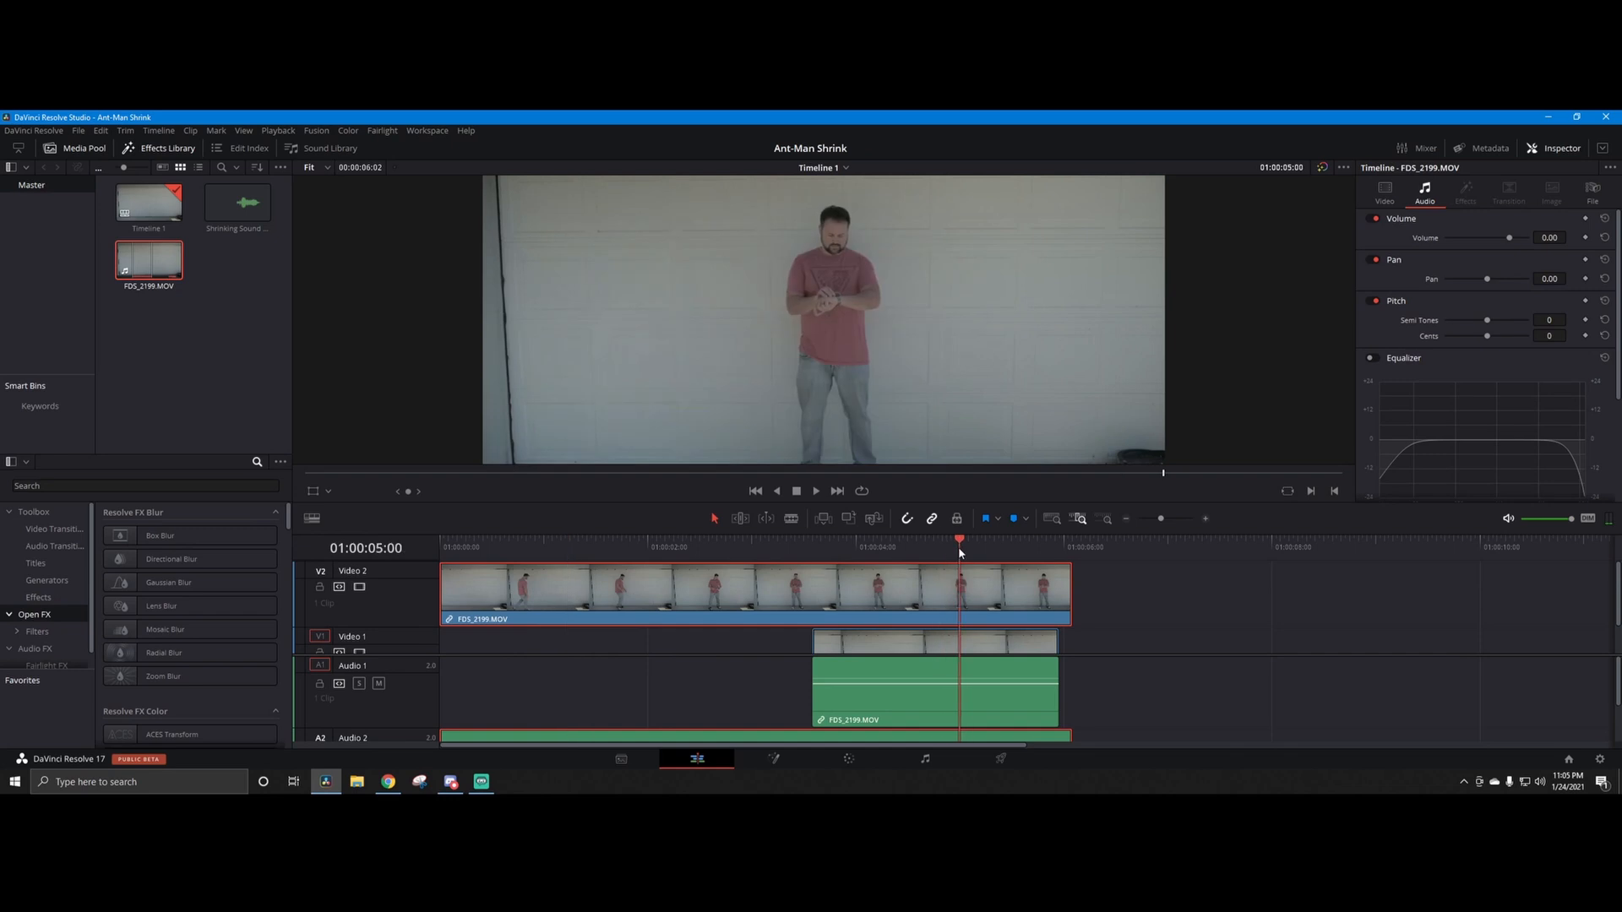
{"action": "left_click", "coordinate": [997, 539]}
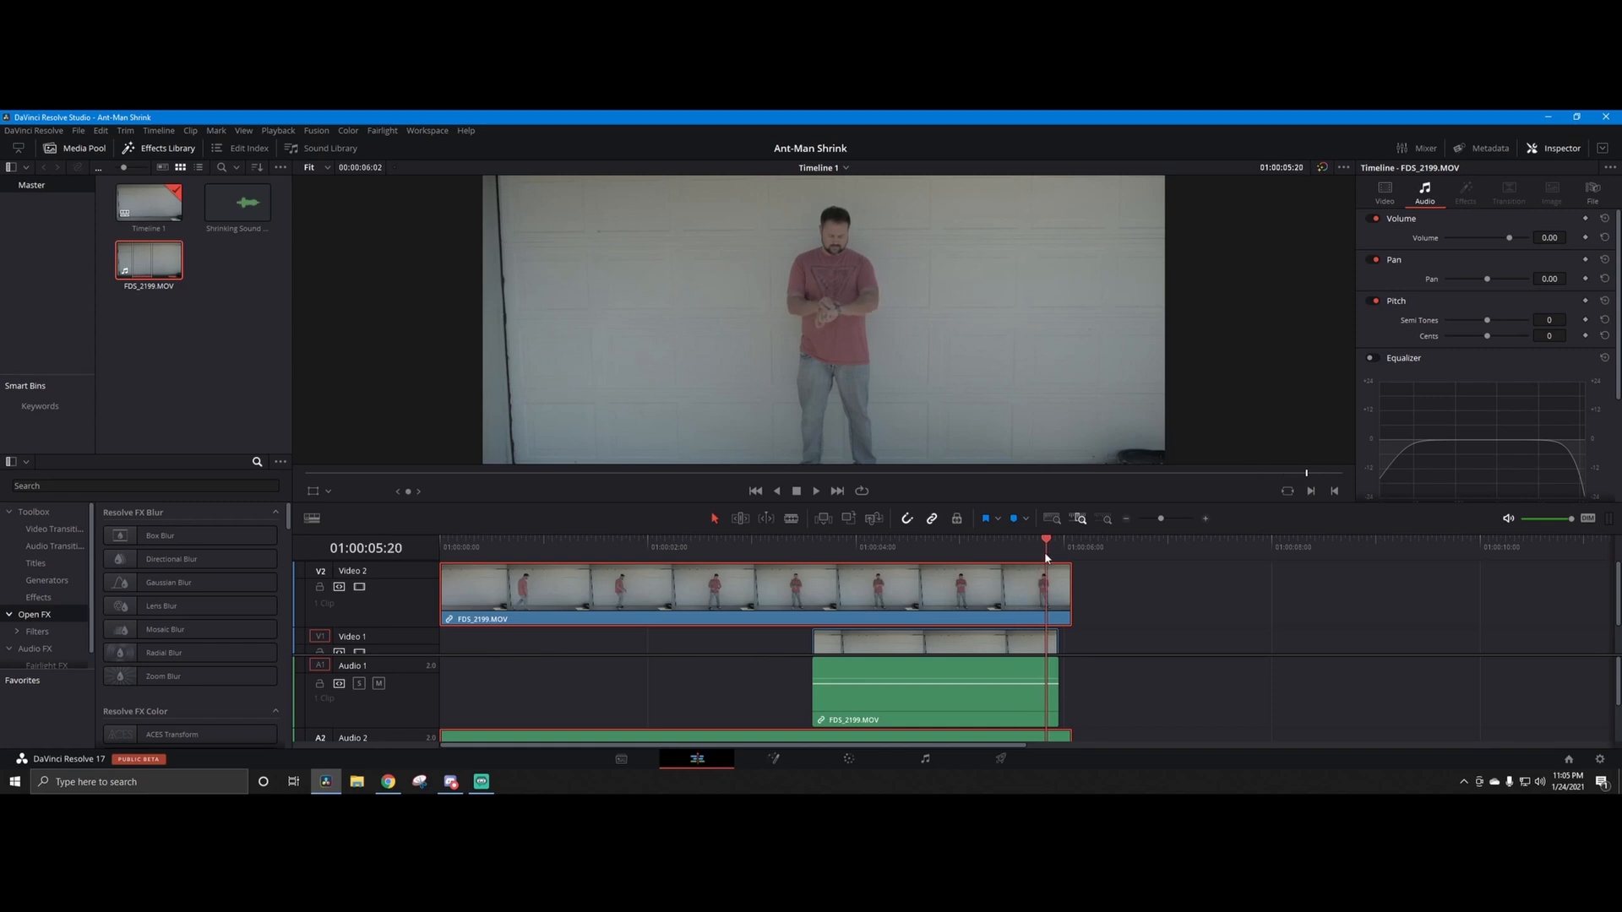
{"action": "mouse_move", "coordinate": [965, 614]}
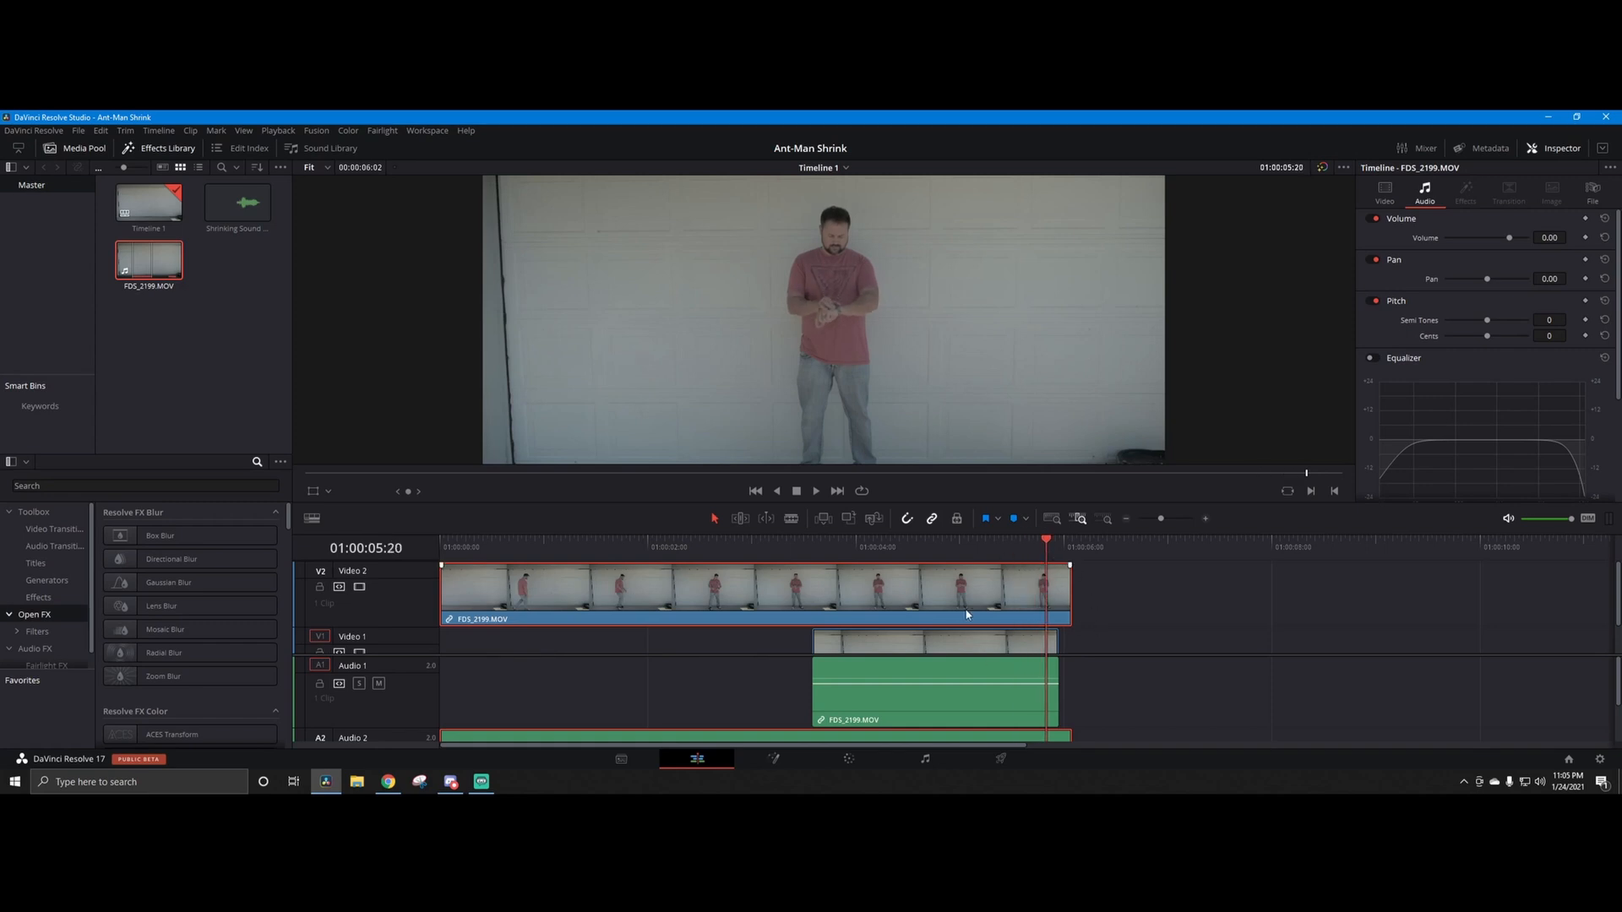
Step: Bring up the Video 2 clip's speed settings in the Inspector, still at 100 percent
{"action": "left_click", "coordinate": [1384, 191]}
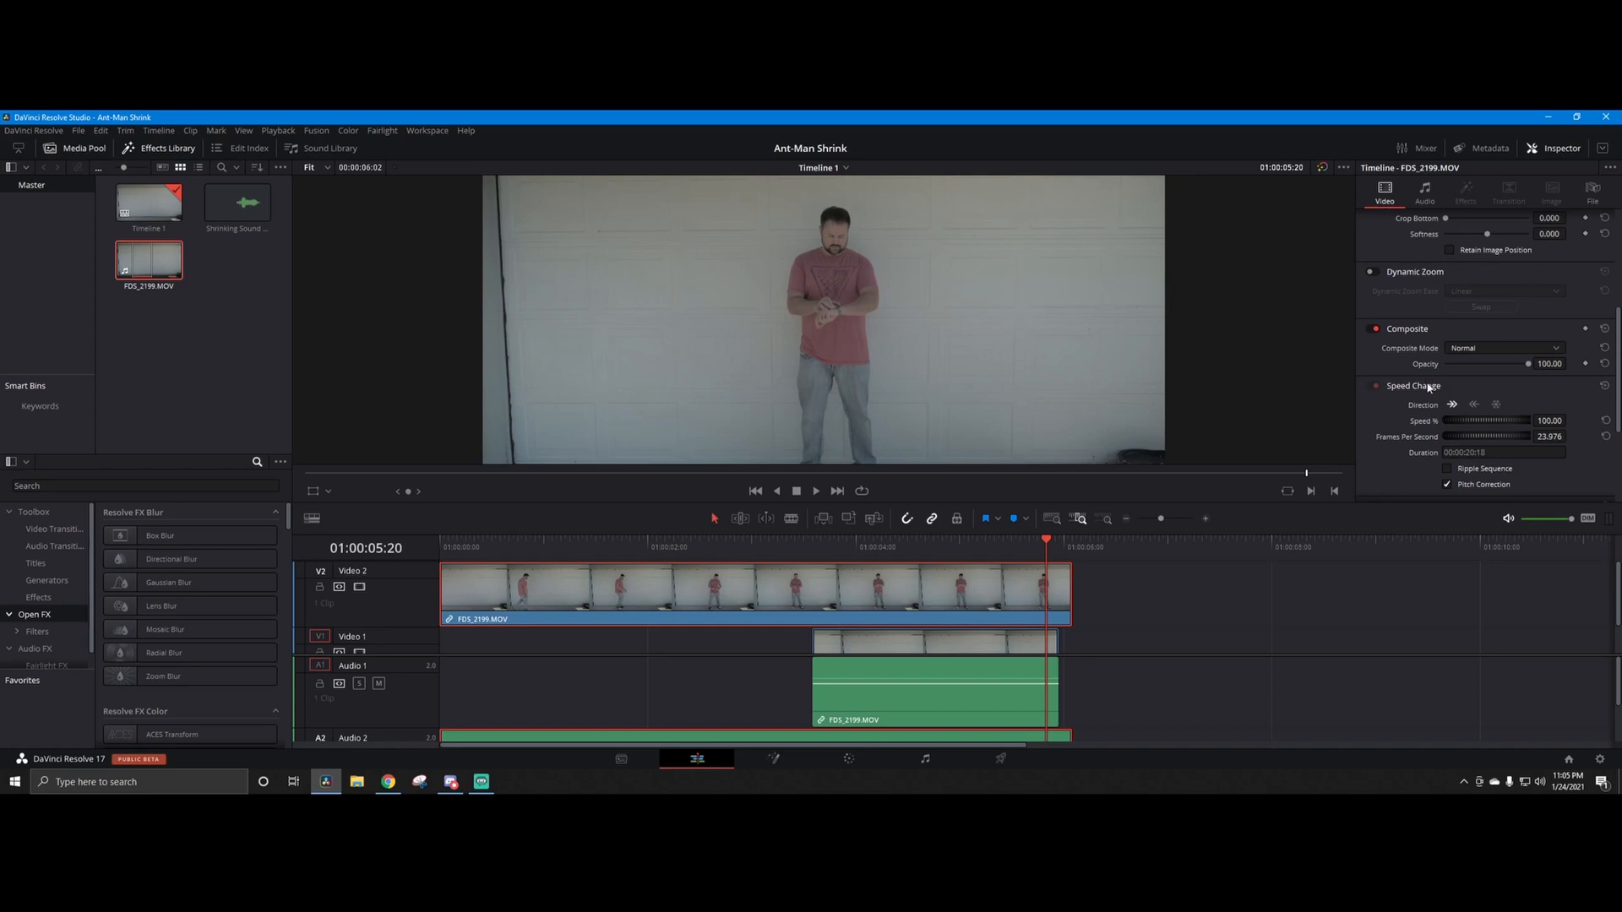
{"action": "mouse_move", "coordinate": [1421, 388]}
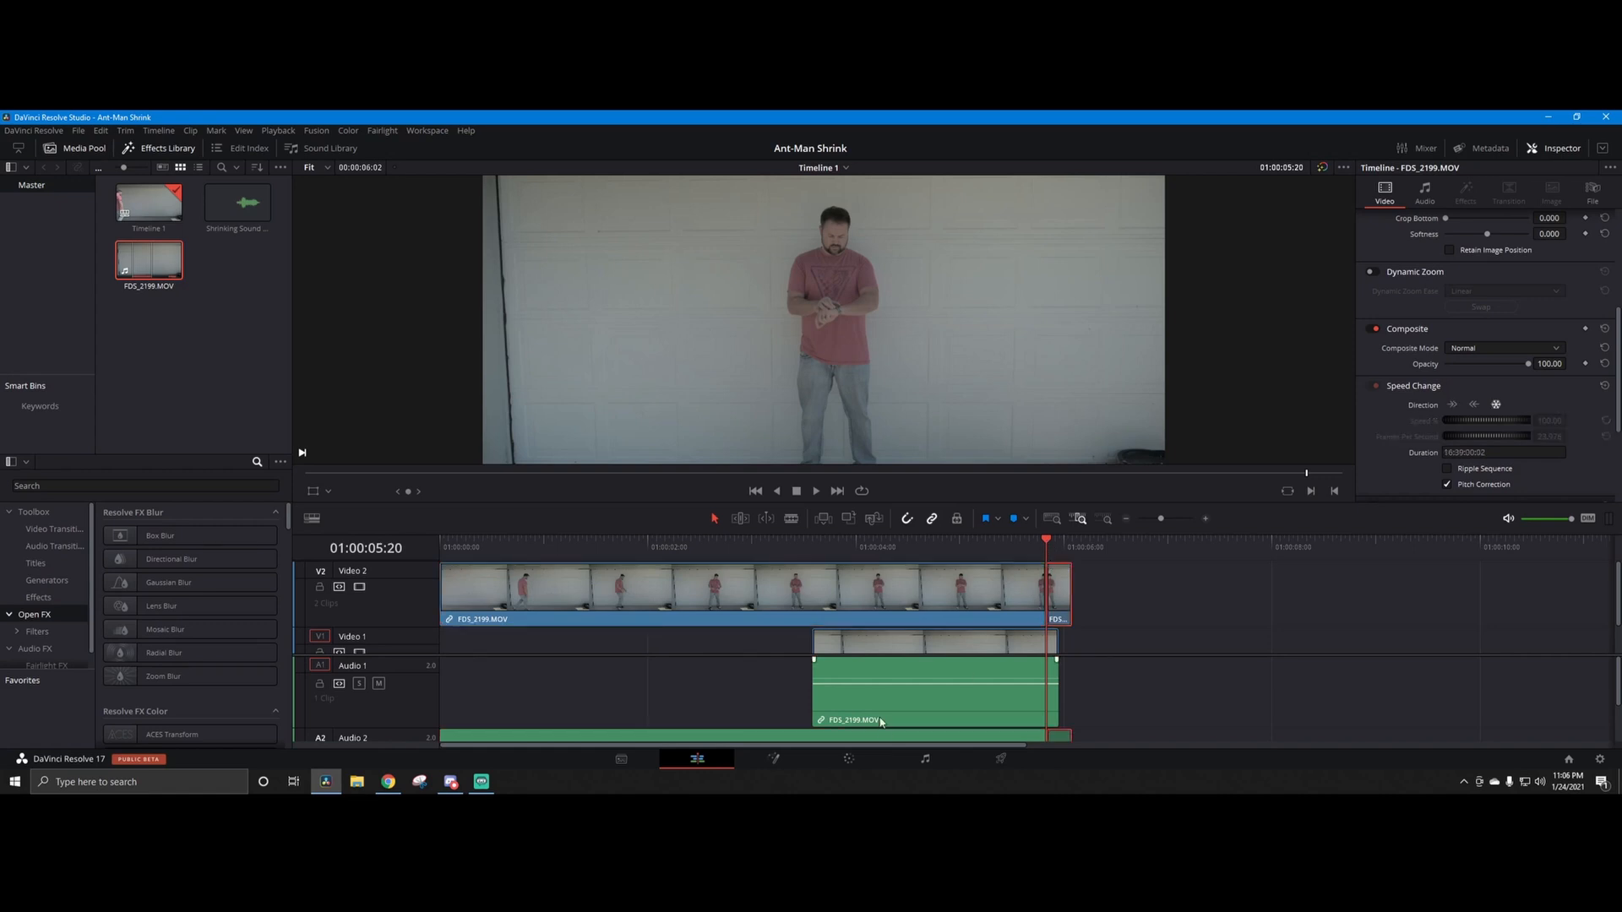
Step: On the Color page, use the Window palette's Pen tool to outline the man's body
{"action": "left_click", "coordinate": [848, 759]}
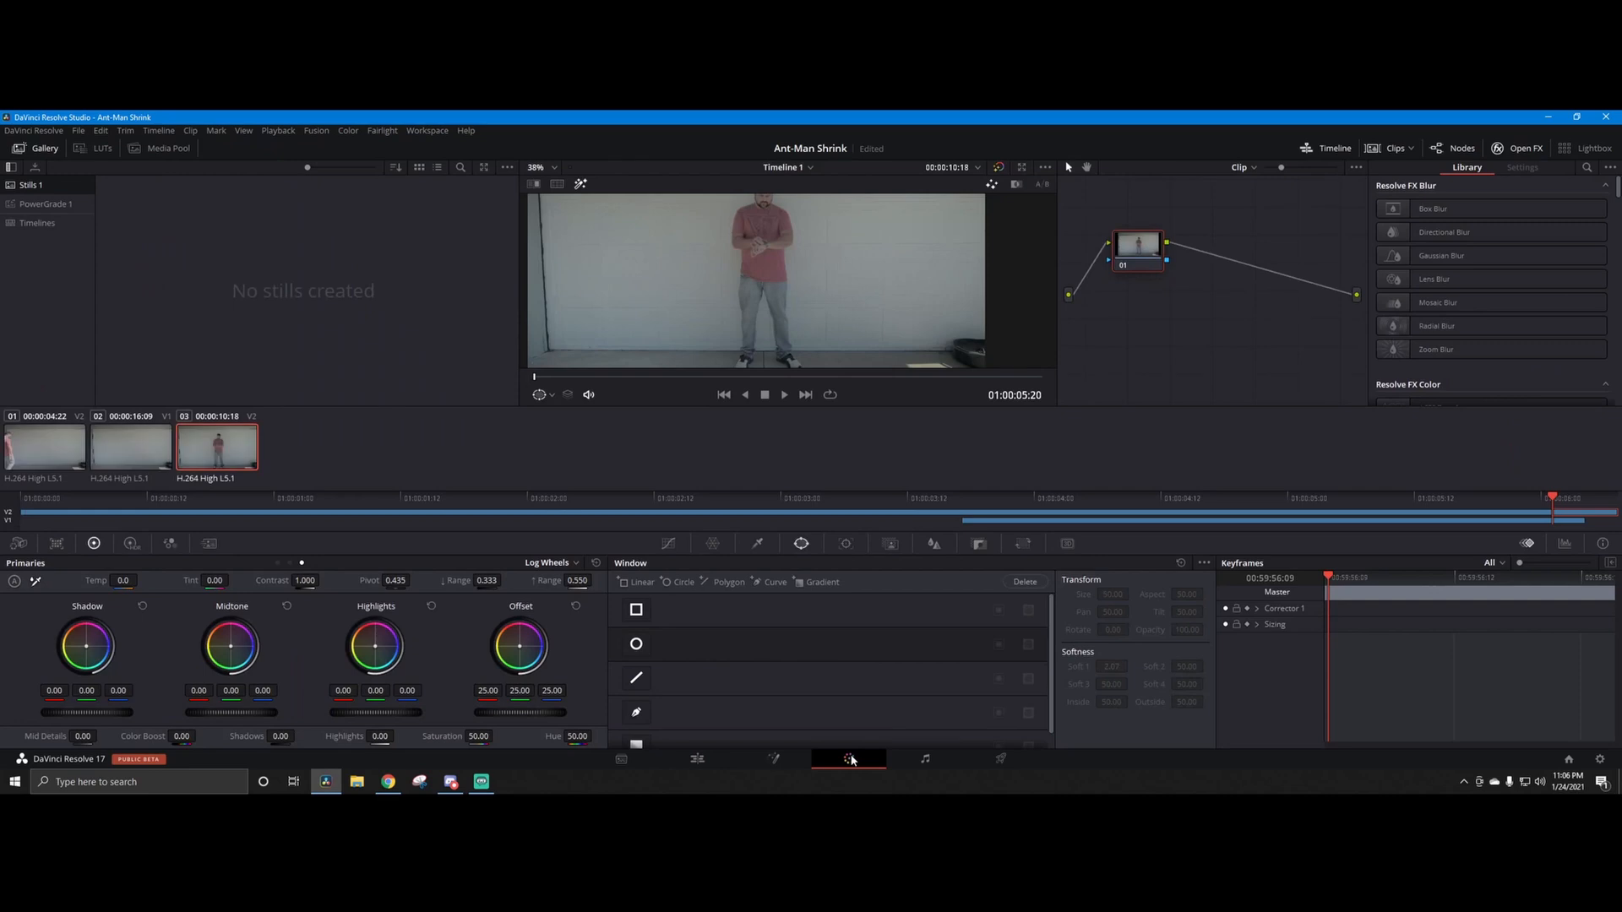
{"action": "mouse_move", "coordinate": [848, 759]}
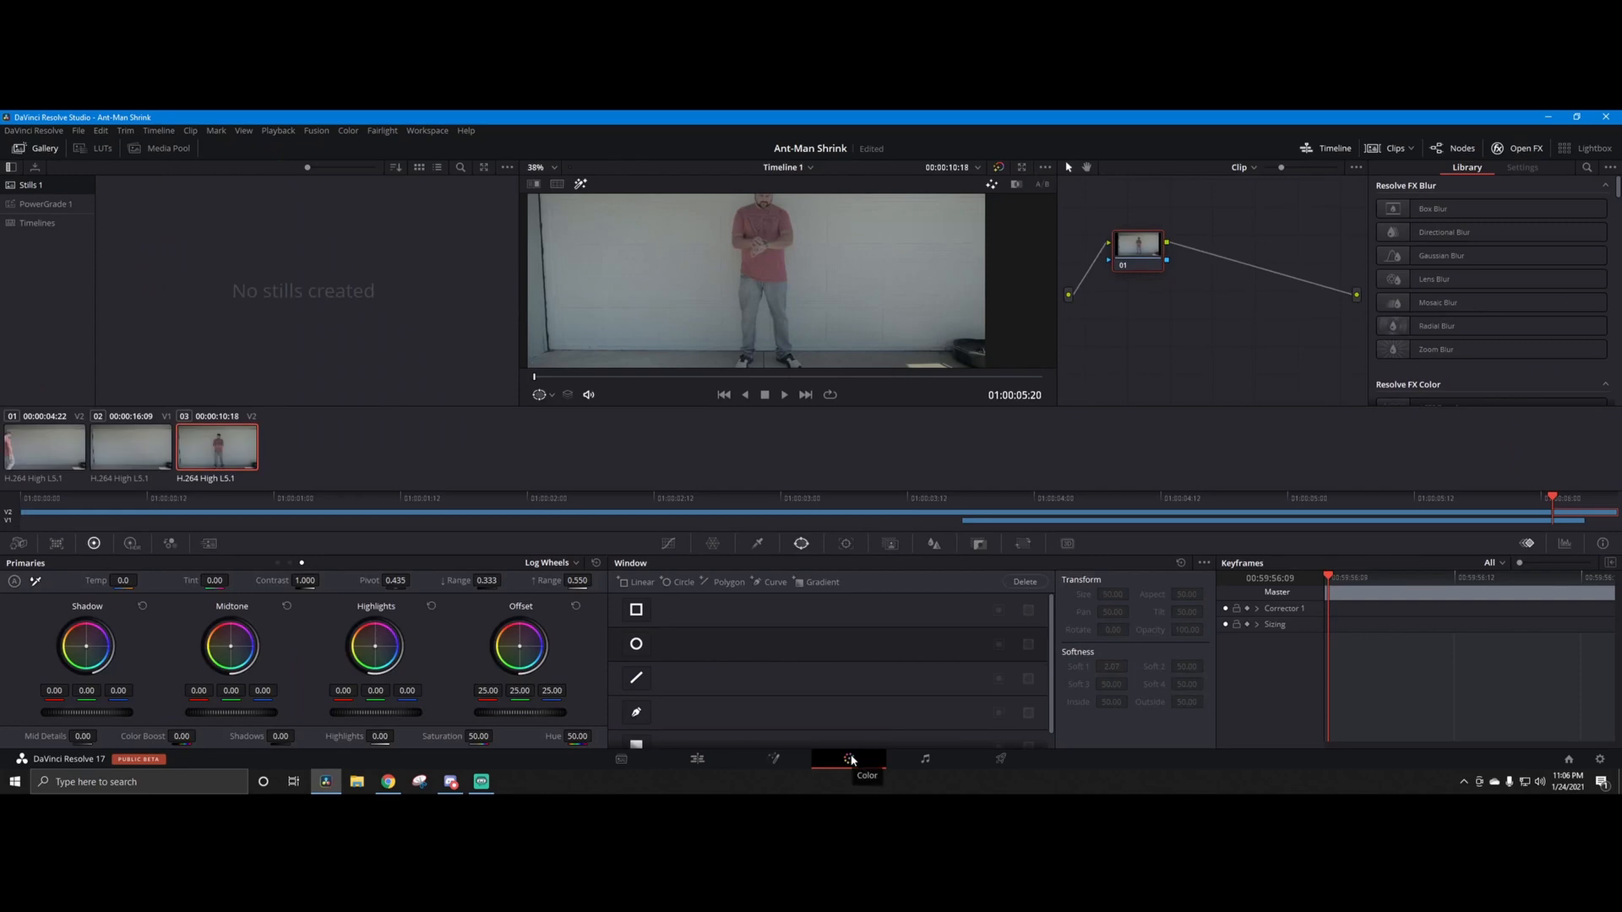
{"action": "mouse_move", "coordinate": [767, 642]}
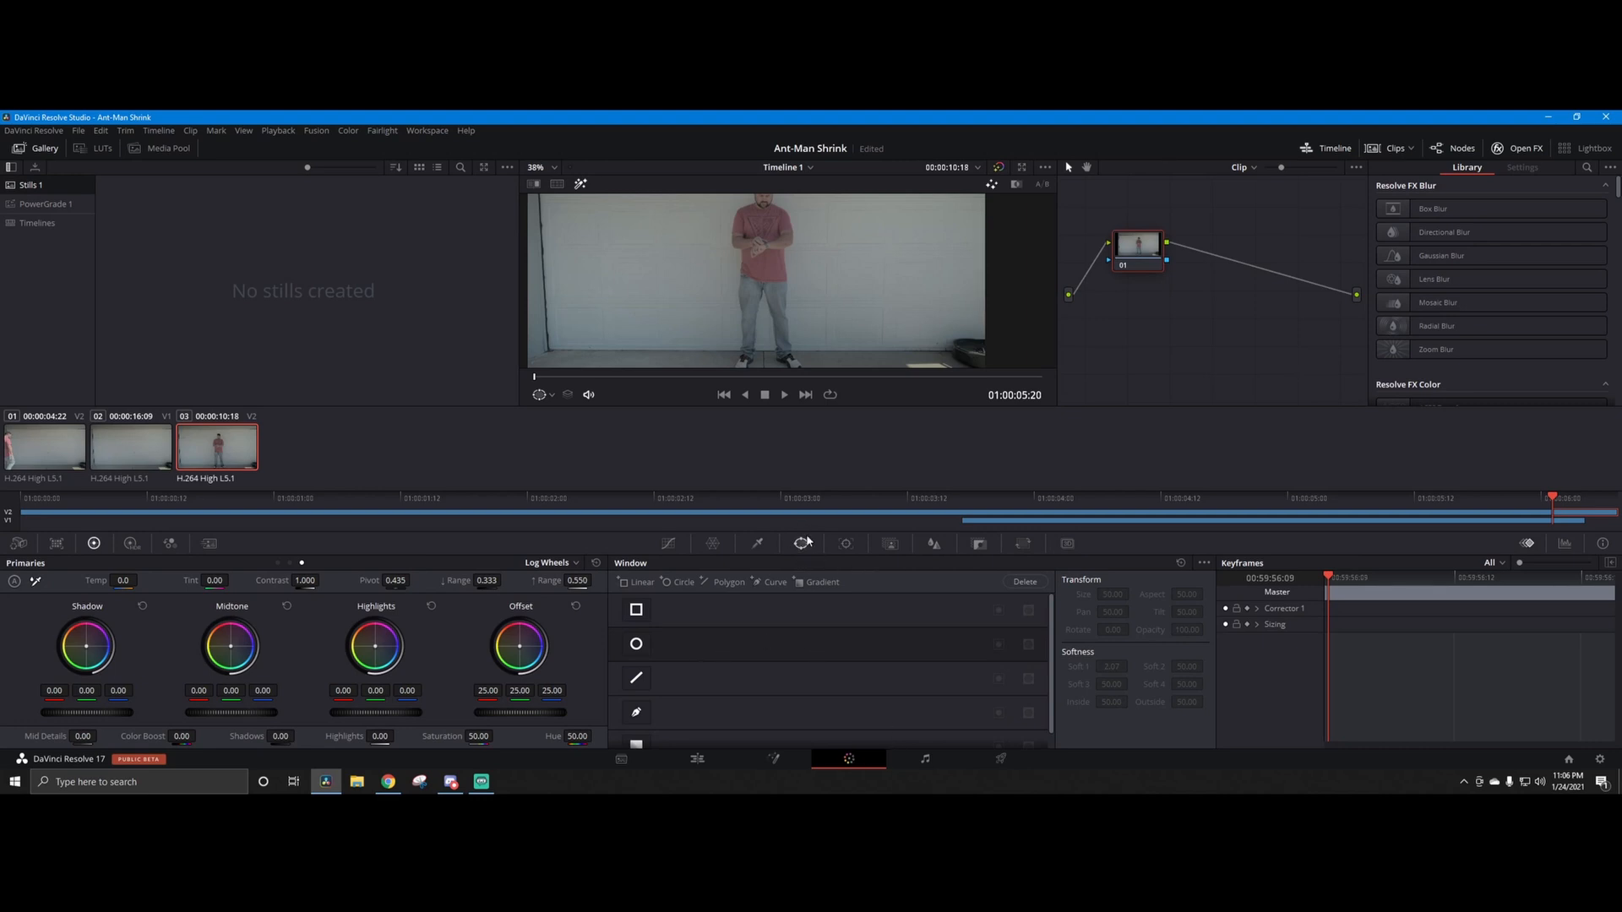
{"action": "left_click", "coordinate": [637, 713]}
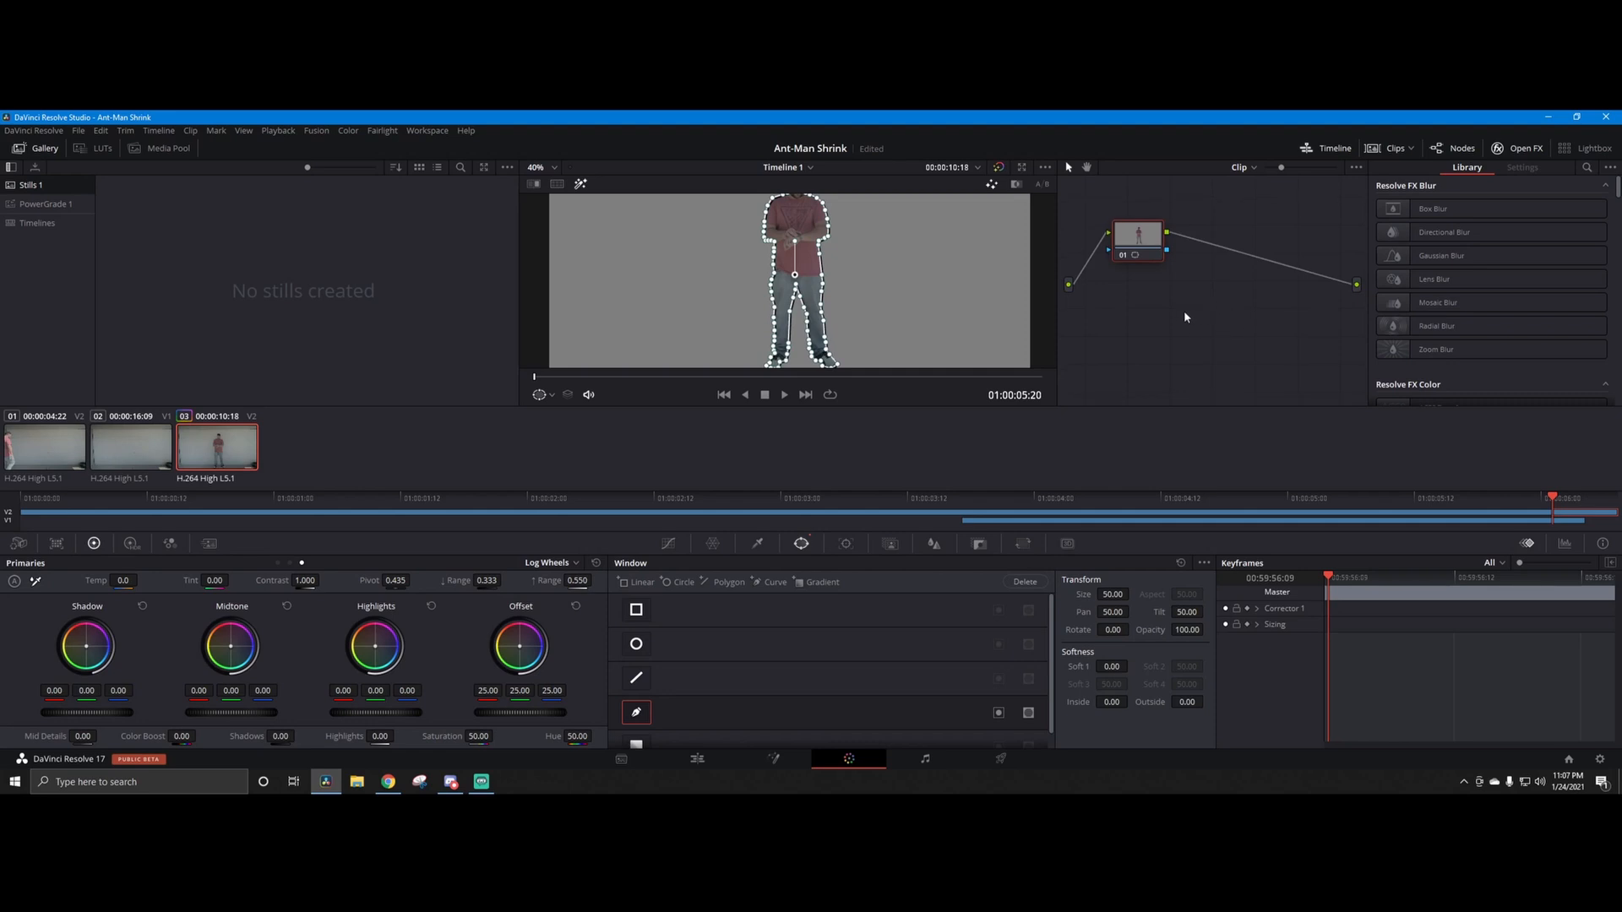
Step: Add an Alpha Output fed by the node's key, then go back to the Edit page
{"action": "right_click", "coordinate": [1186, 317]}
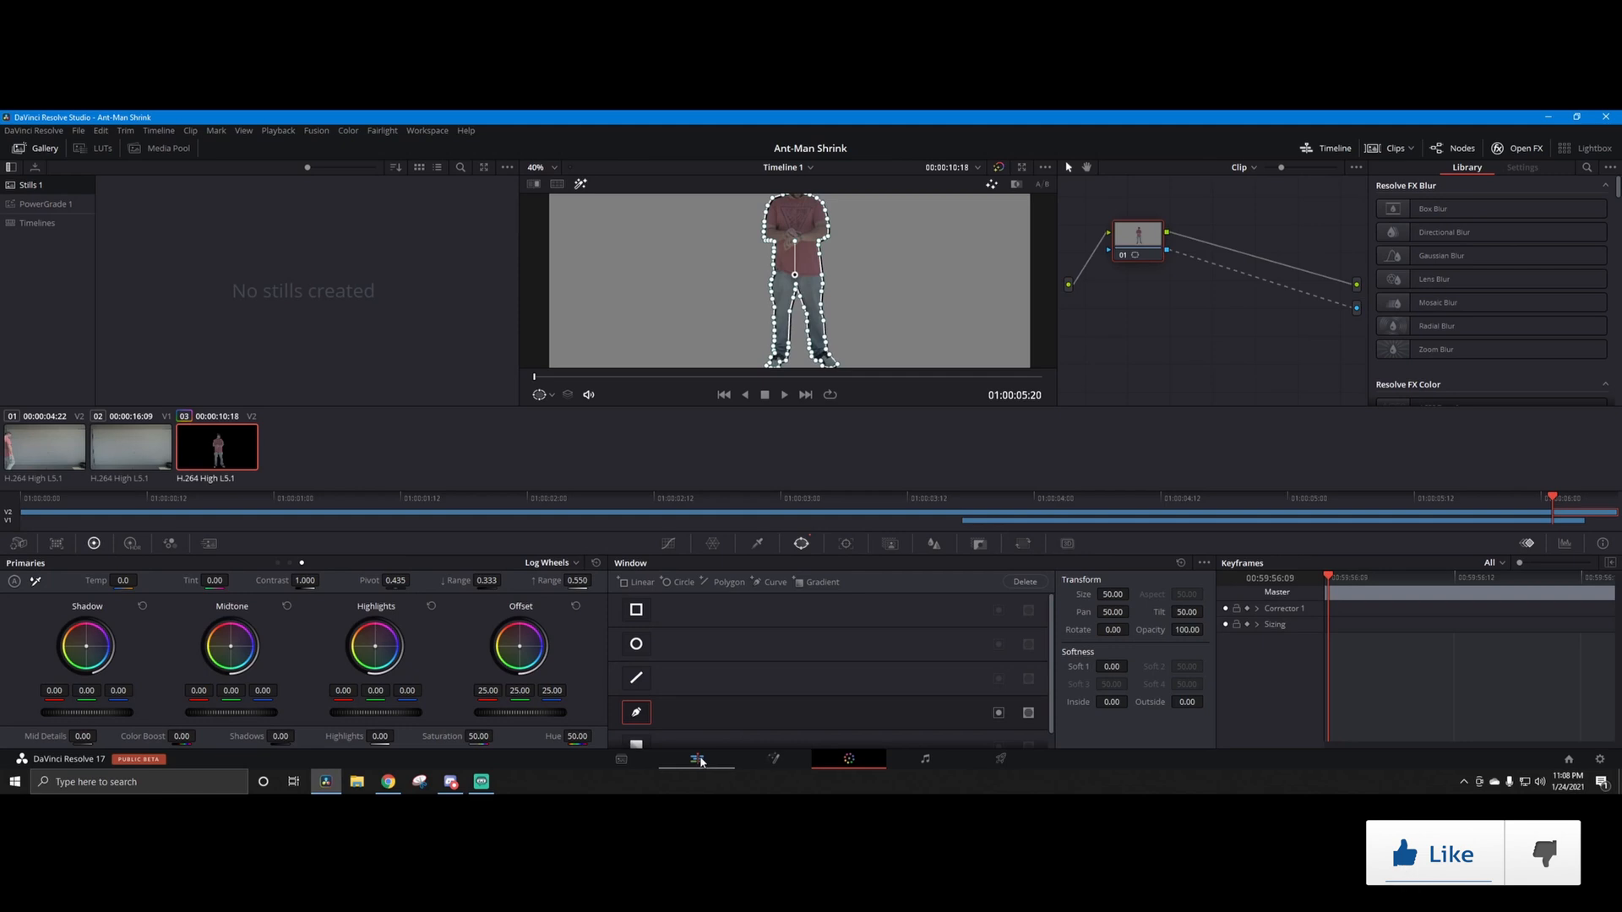
{"action": "left_click", "coordinate": [696, 759]}
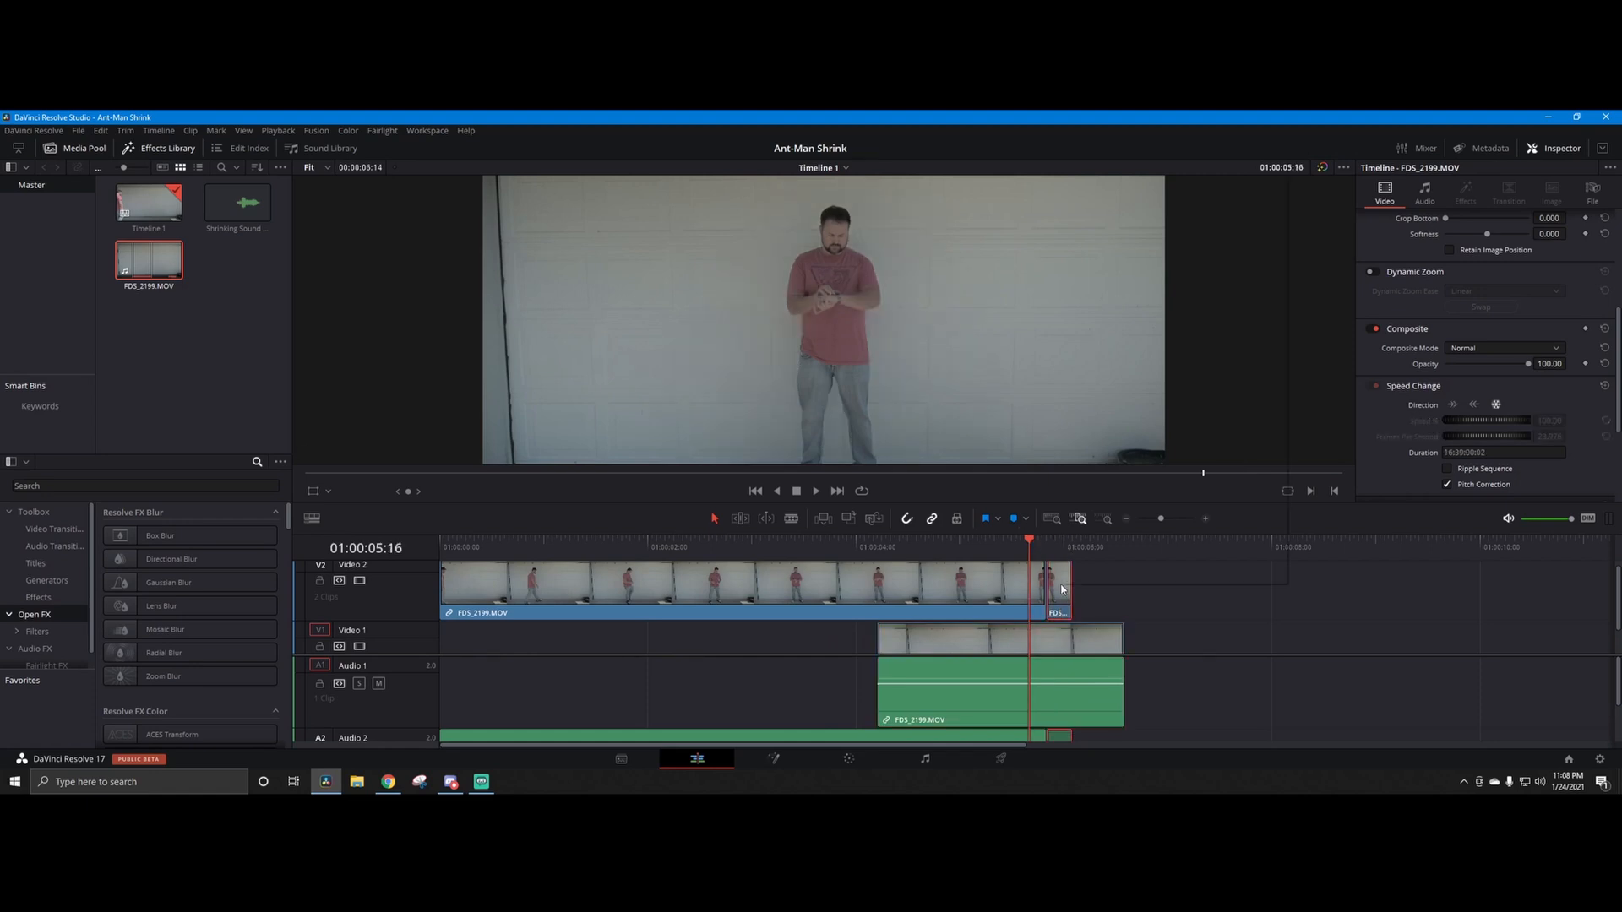
Step: Convert the freeze-frame piece into a compound clip named Compound Clip 1
{"action": "right_click", "coordinate": [1061, 588]}
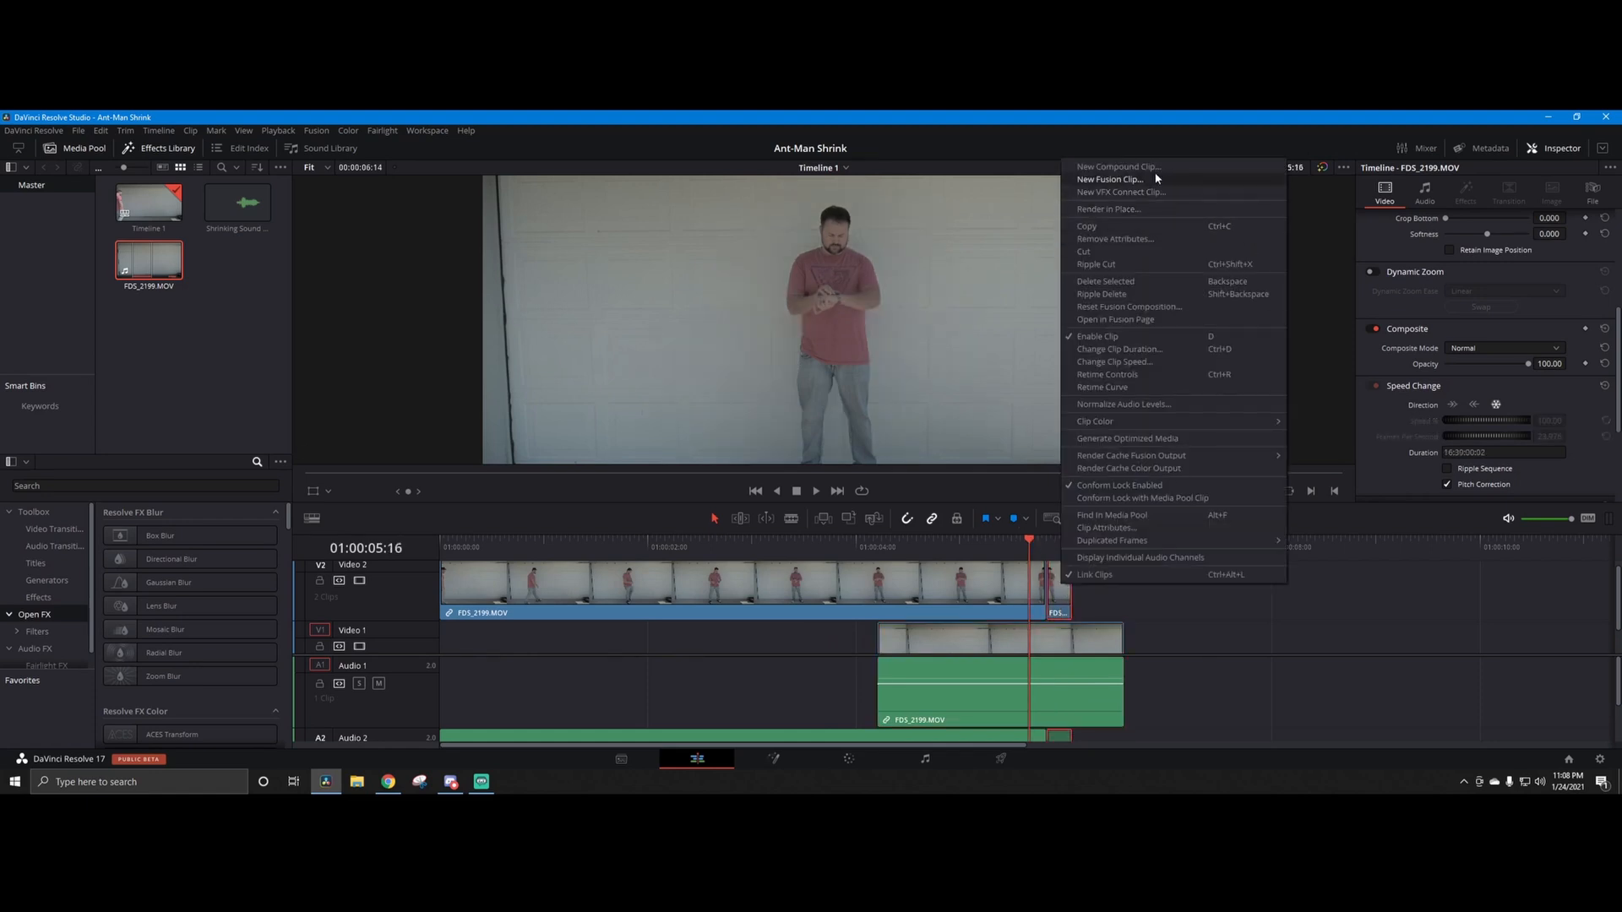
{"action": "mouse_move", "coordinate": [1116, 167]}
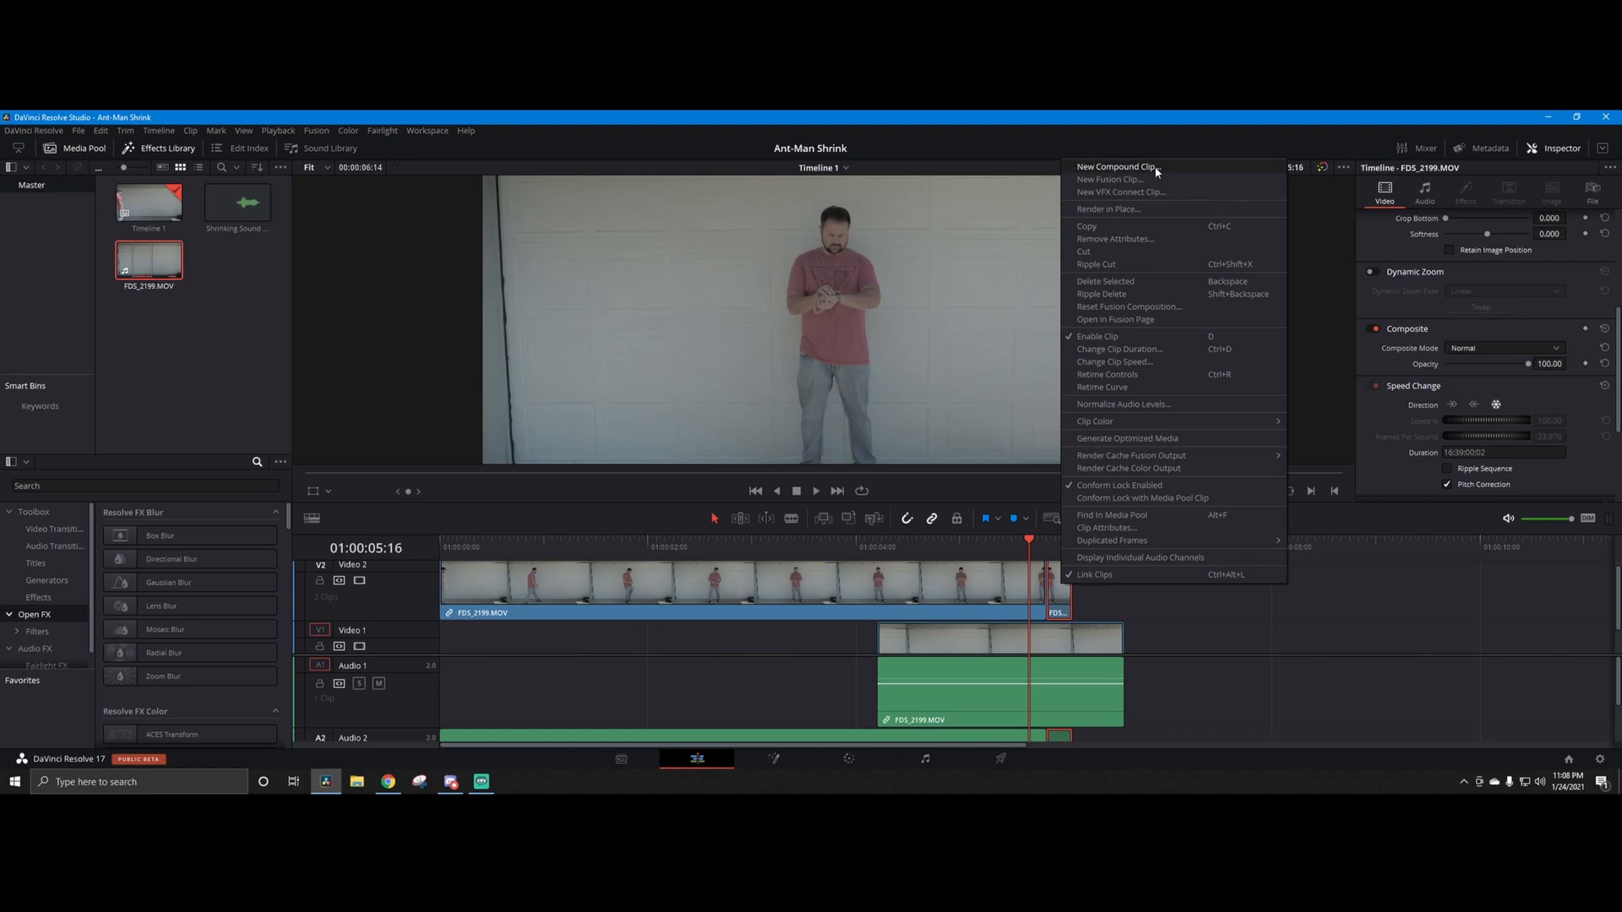
{"action": "left_click", "coordinate": [1115, 167]}
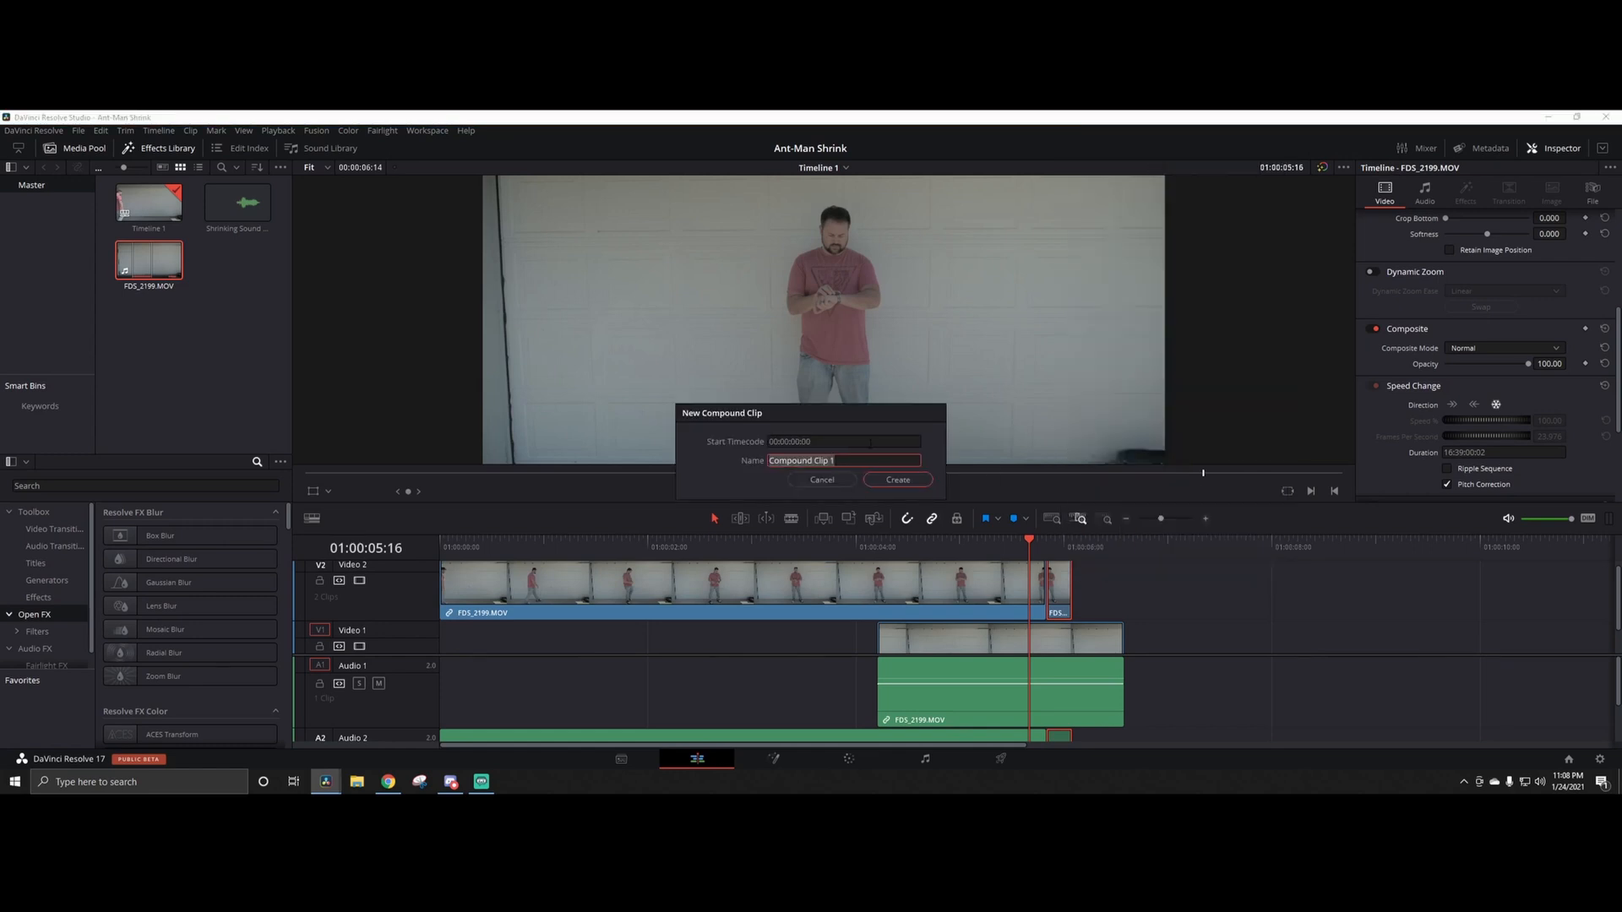
{"action": "mouse_move", "coordinate": [897, 478]}
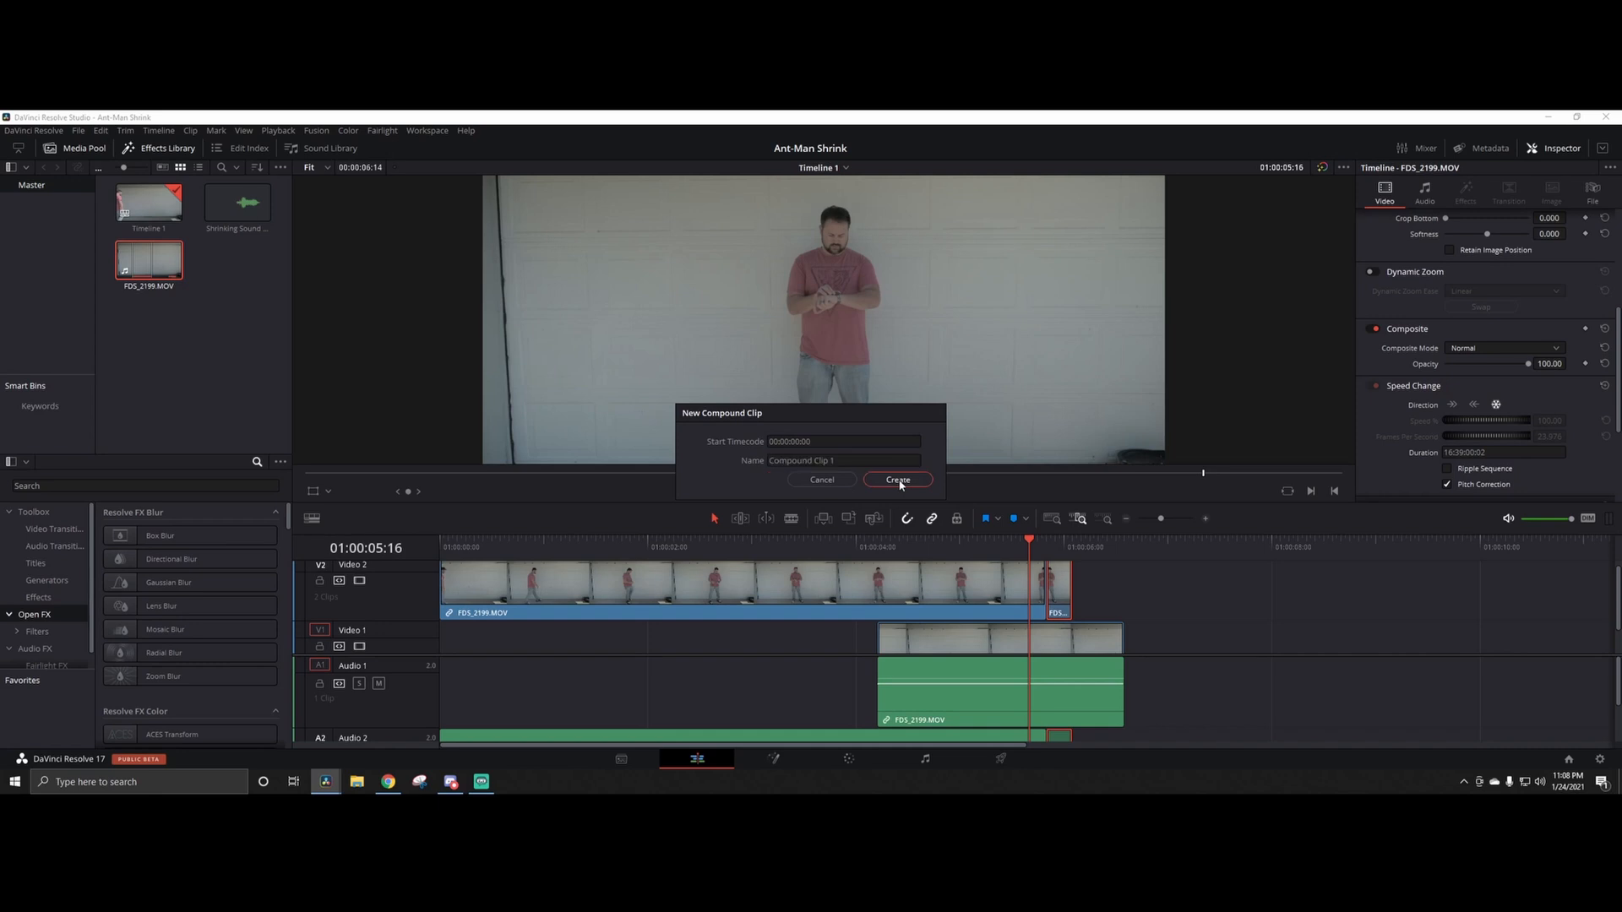
{"action": "left_click", "coordinate": [896, 478]}
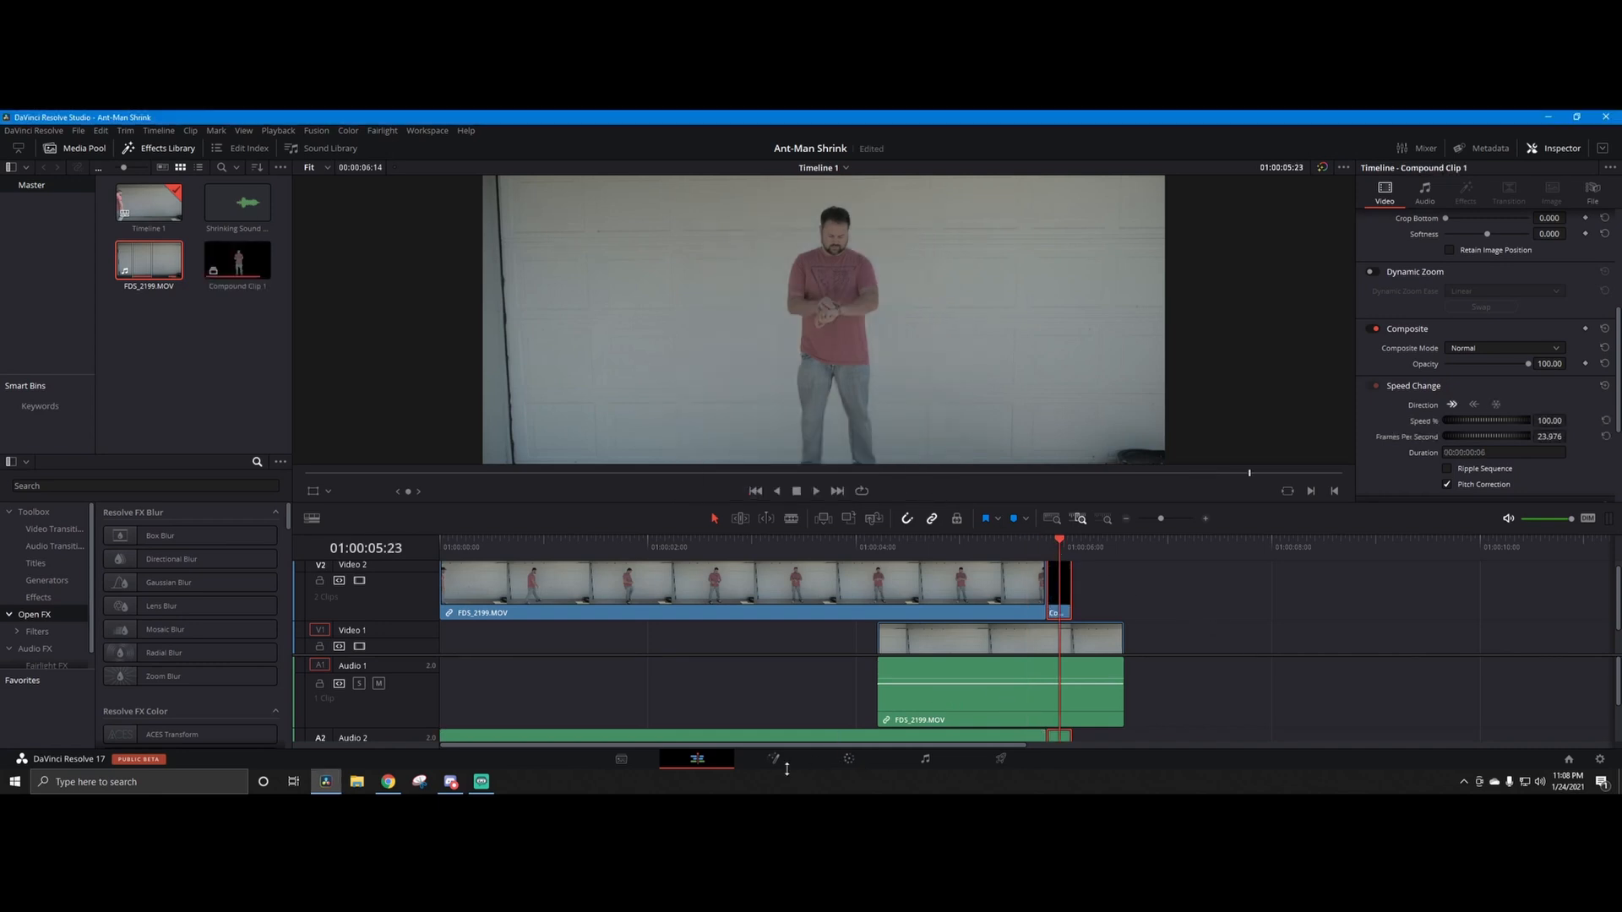
Step: On the Fusion page, search 'transfo' in Select Tool and insert a Transform node
{"action": "left_click", "coordinate": [774, 758]}
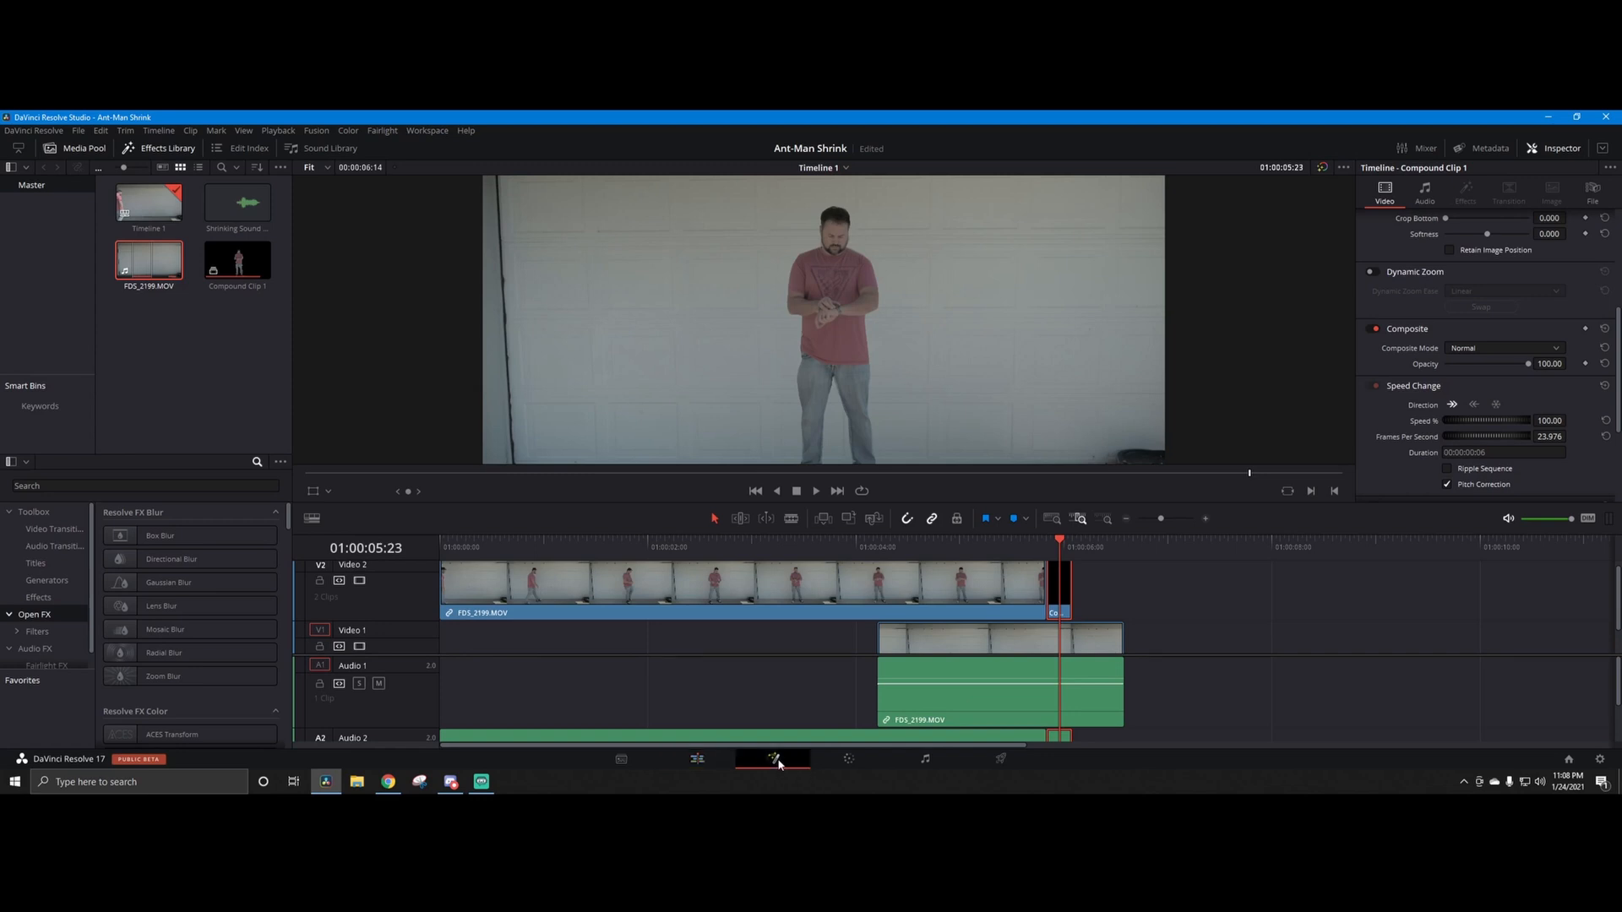
{"action": "left_click", "coordinate": [772, 758]}
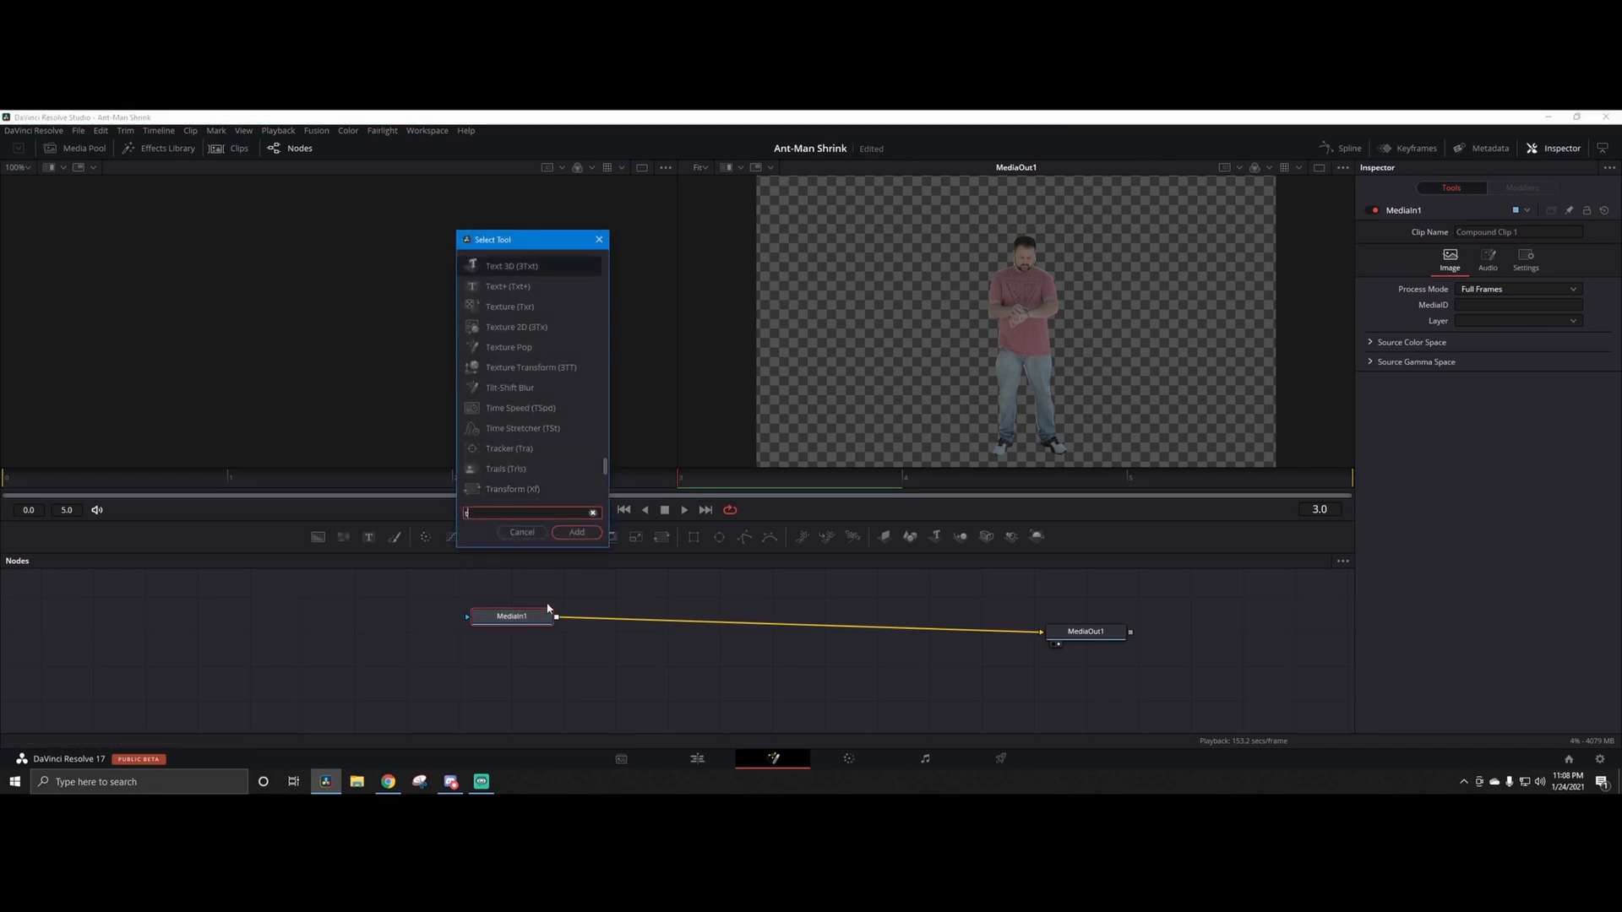
{"action": "type", "text": "transfo"}
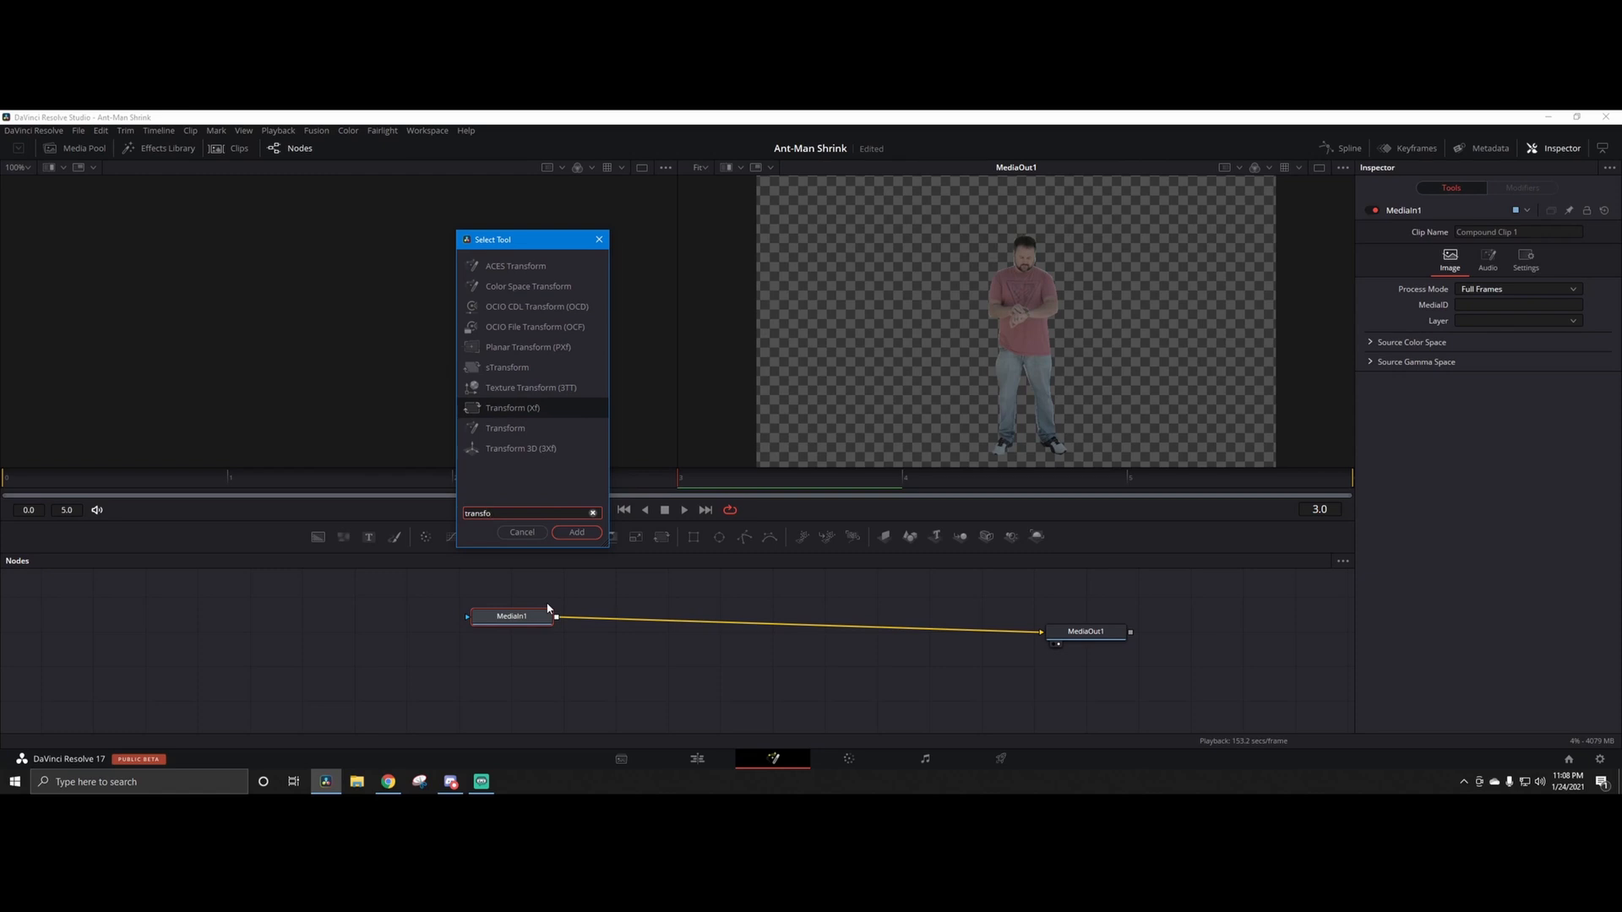
{"action": "left_click", "coordinate": [575, 532]}
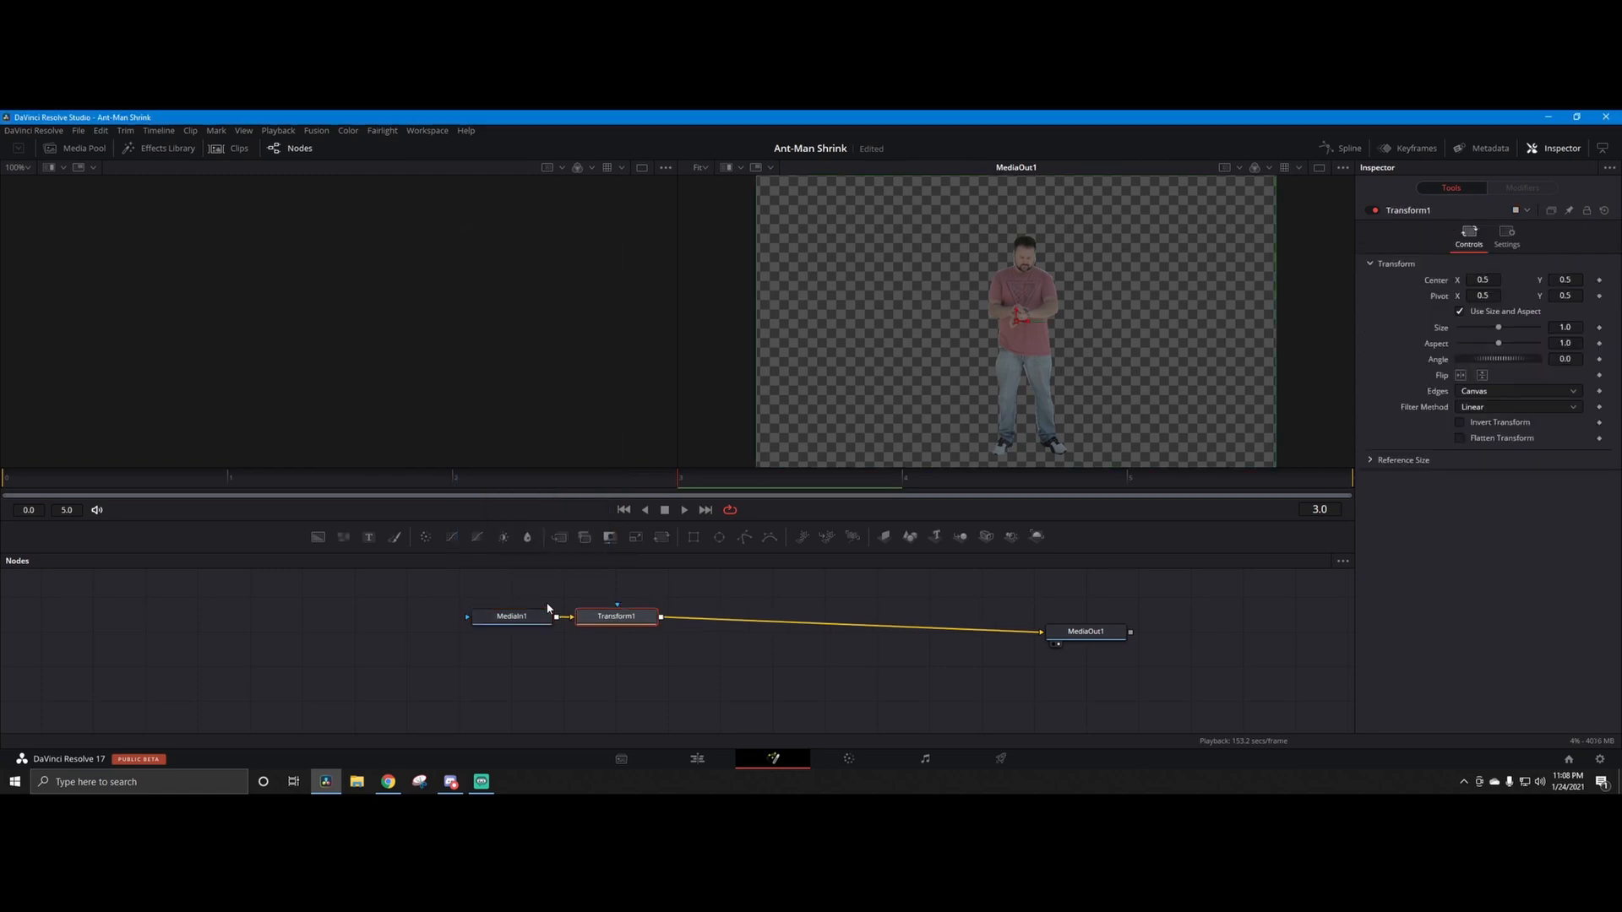
Step: Wire MediaIn1 into Transform1 so the clip passes through it to MediaOut1
{"action": "left_click", "coordinate": [394, 617]}
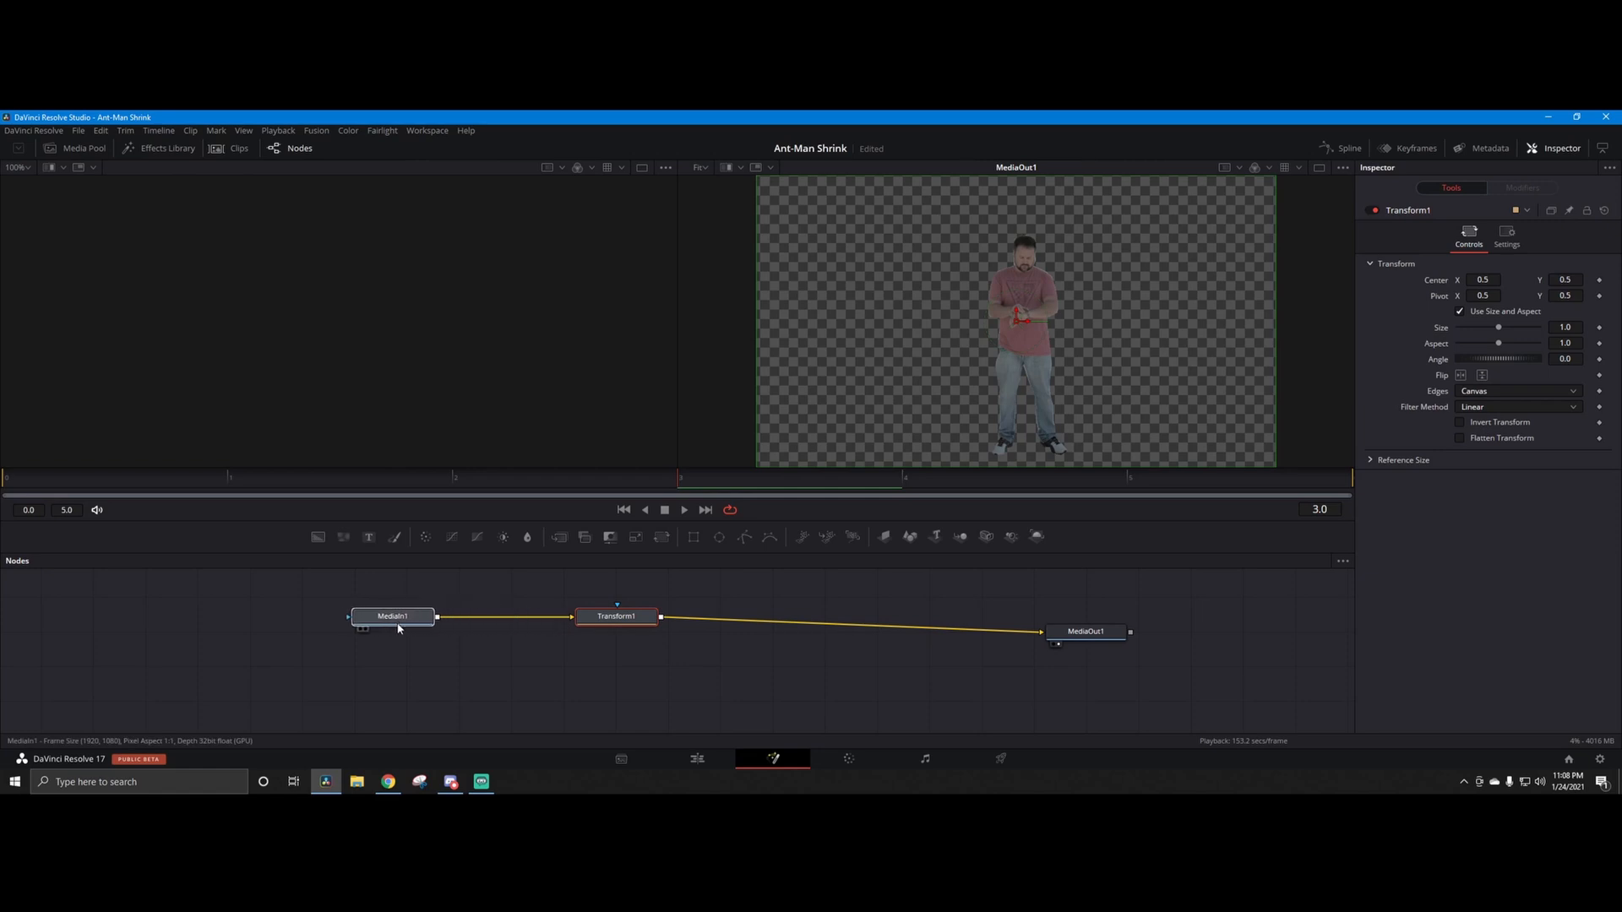
{"action": "left_click", "coordinate": [391, 616]}
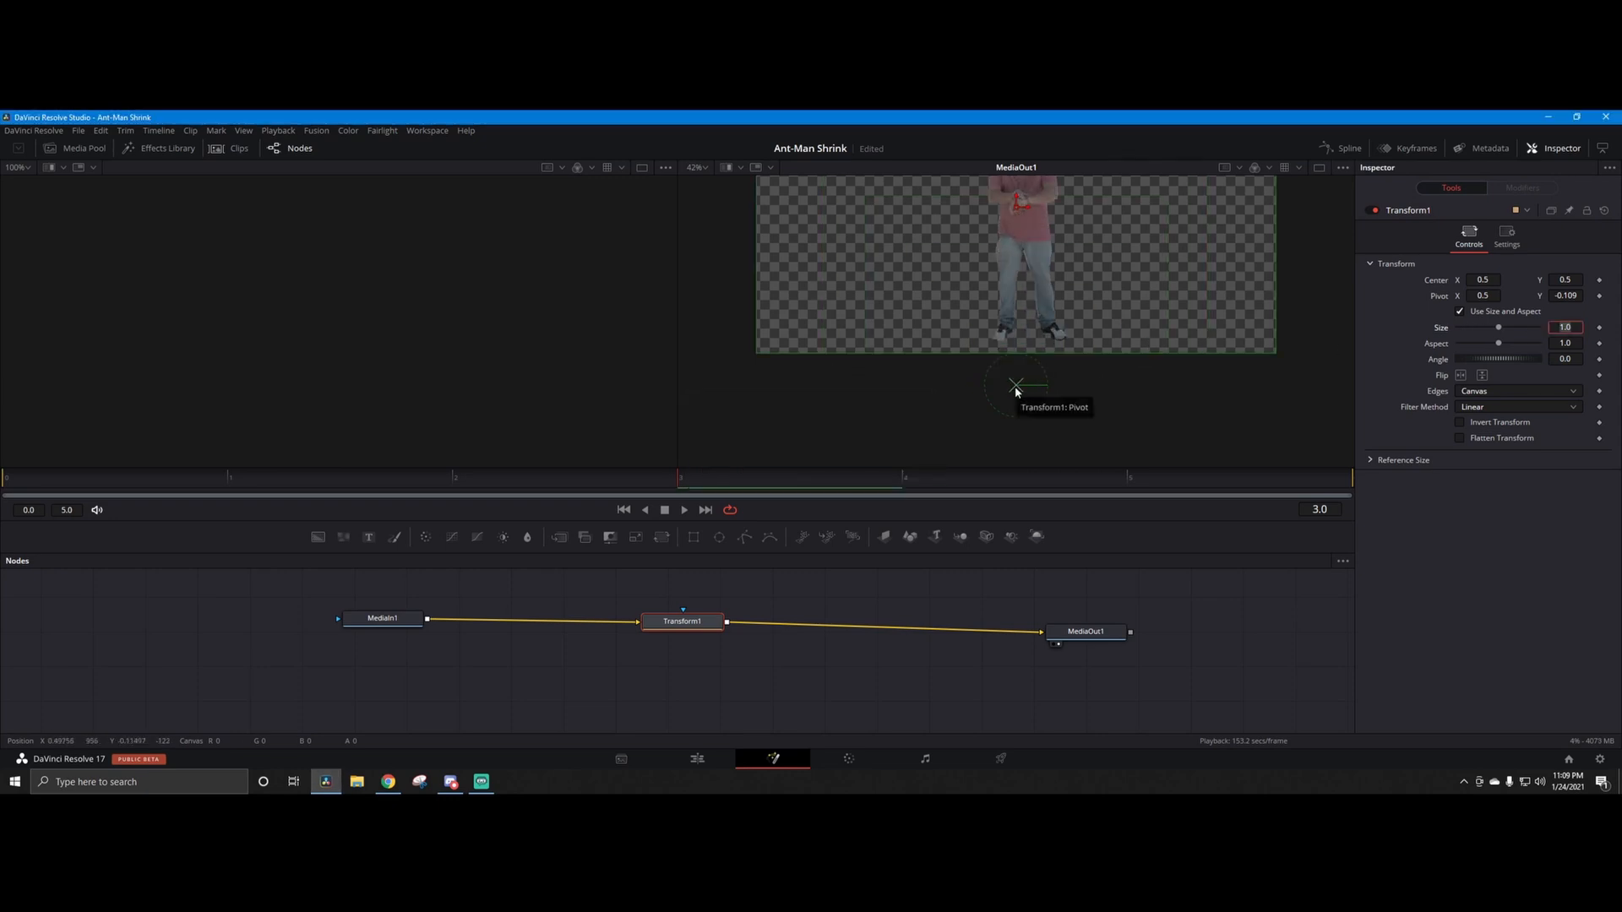
{"action": "mouse_move", "coordinate": [1049, 392]}
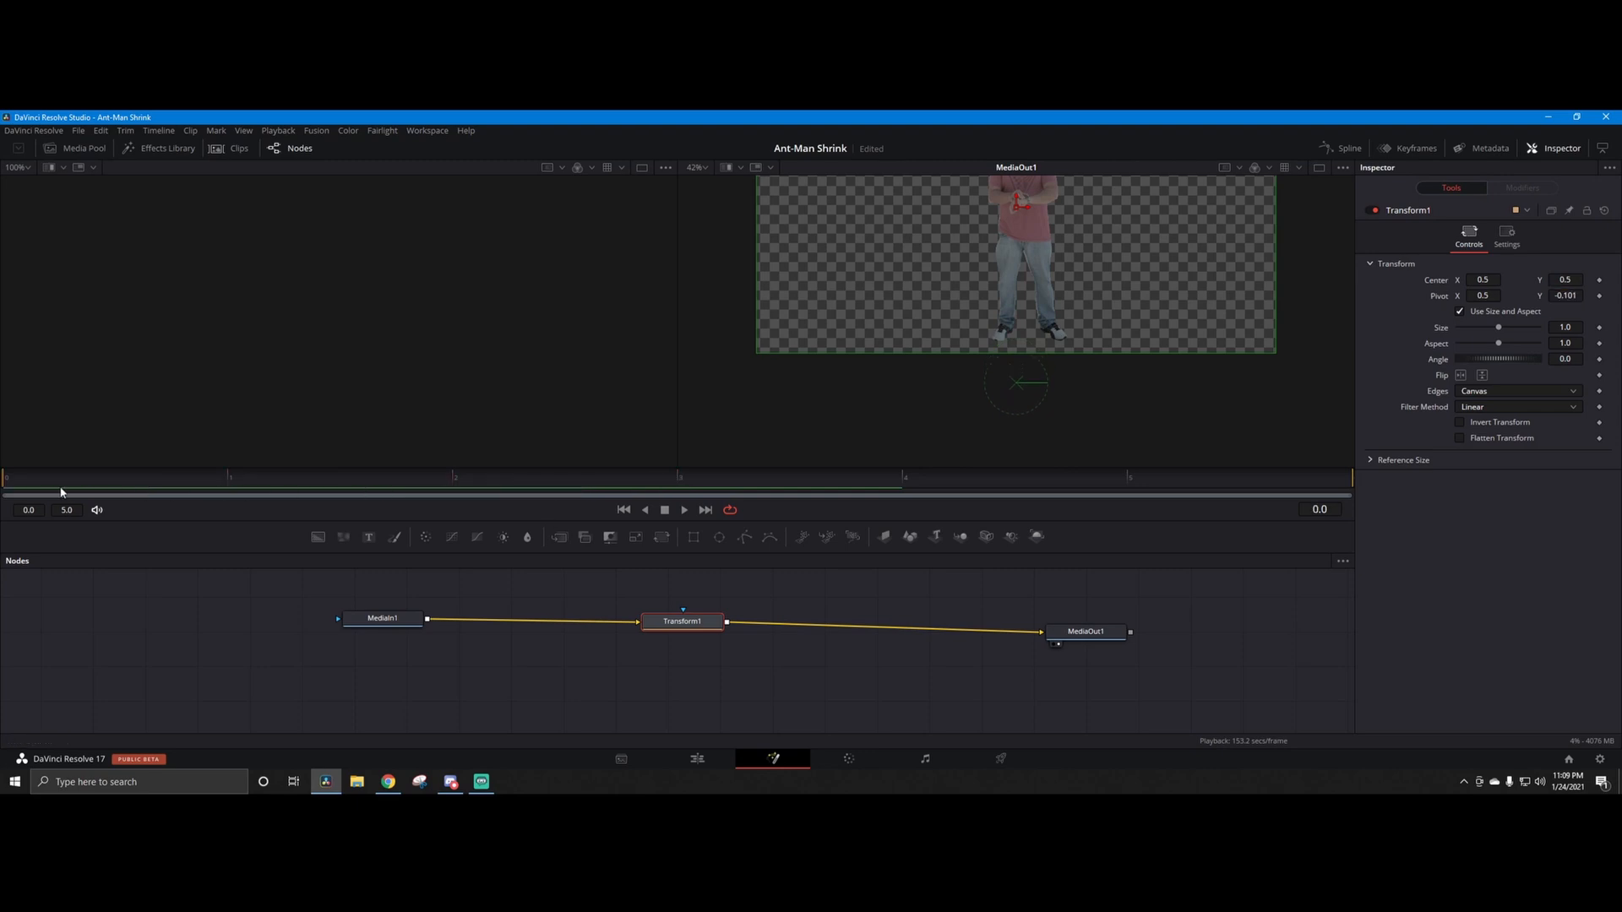
{"action": "mouse_move", "coordinate": [449, 610]}
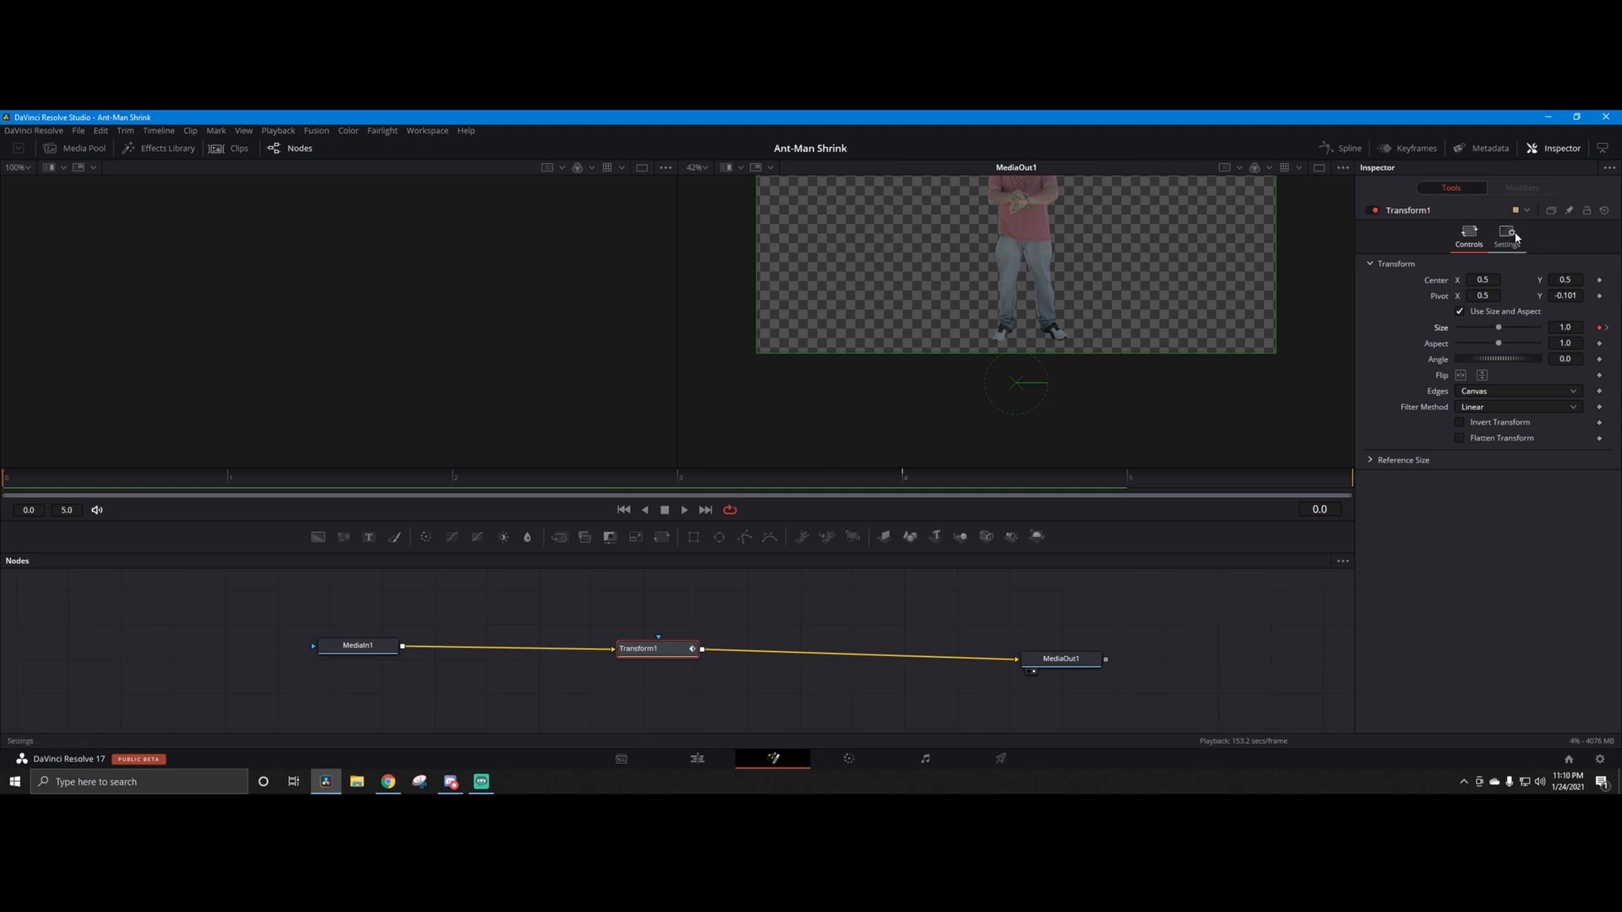
Step: Enable keyframed Motion Blur on Transform1 with Shutter Angle 360 for ghost copies
{"action": "left_click", "coordinate": [1506, 235]}
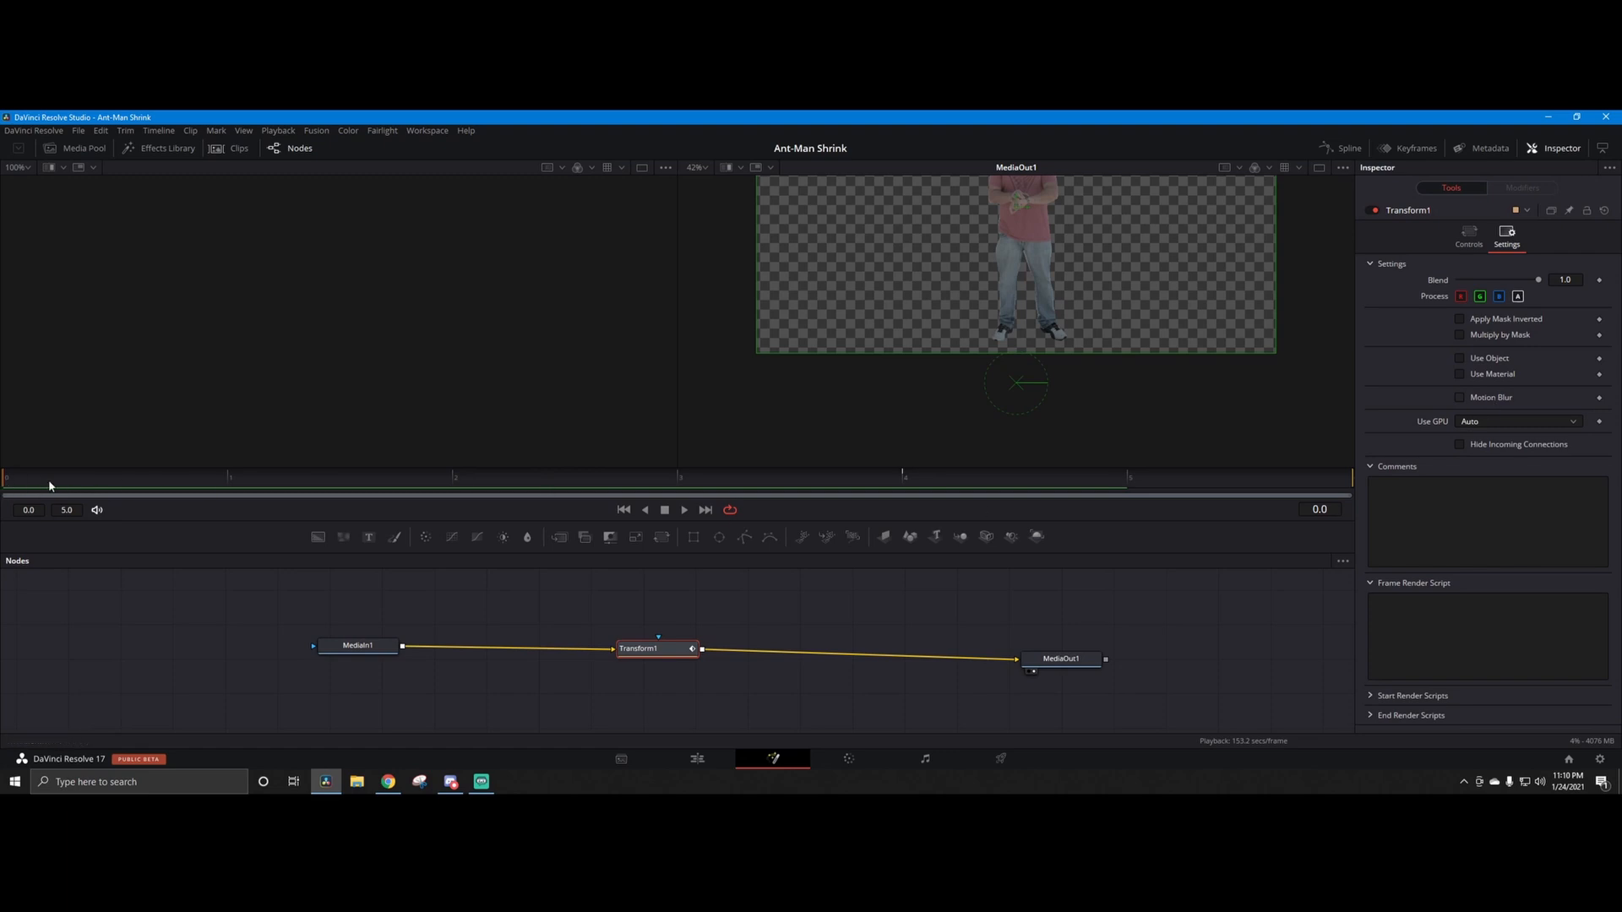
{"action": "mouse_move", "coordinate": [1605, 402]}
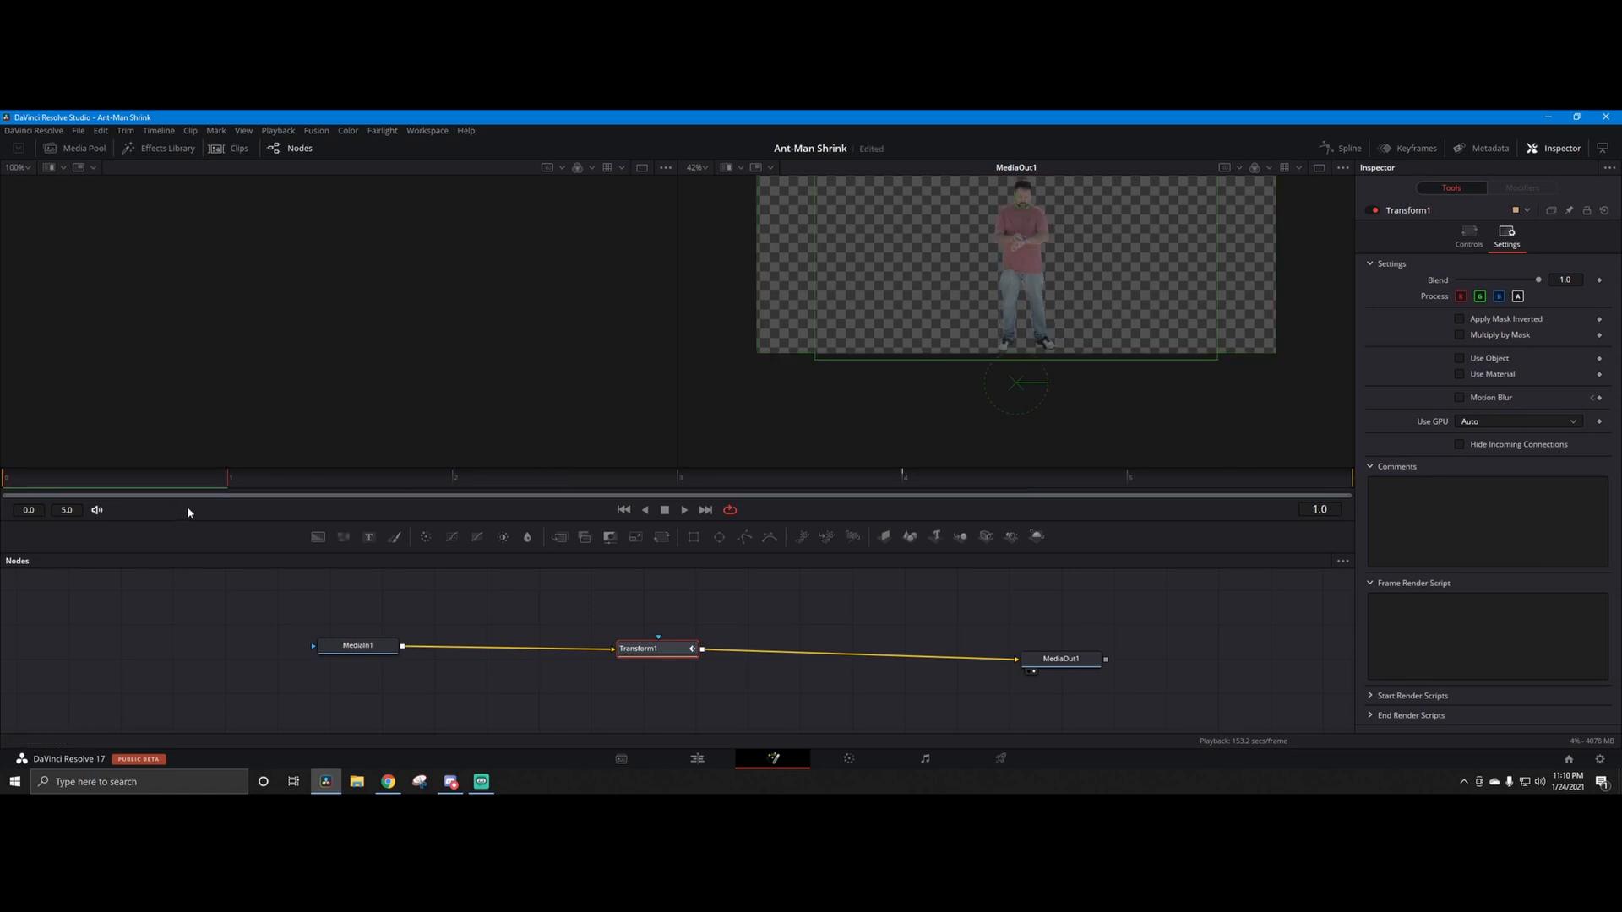
{"action": "mouse_move", "coordinate": [1461, 405]}
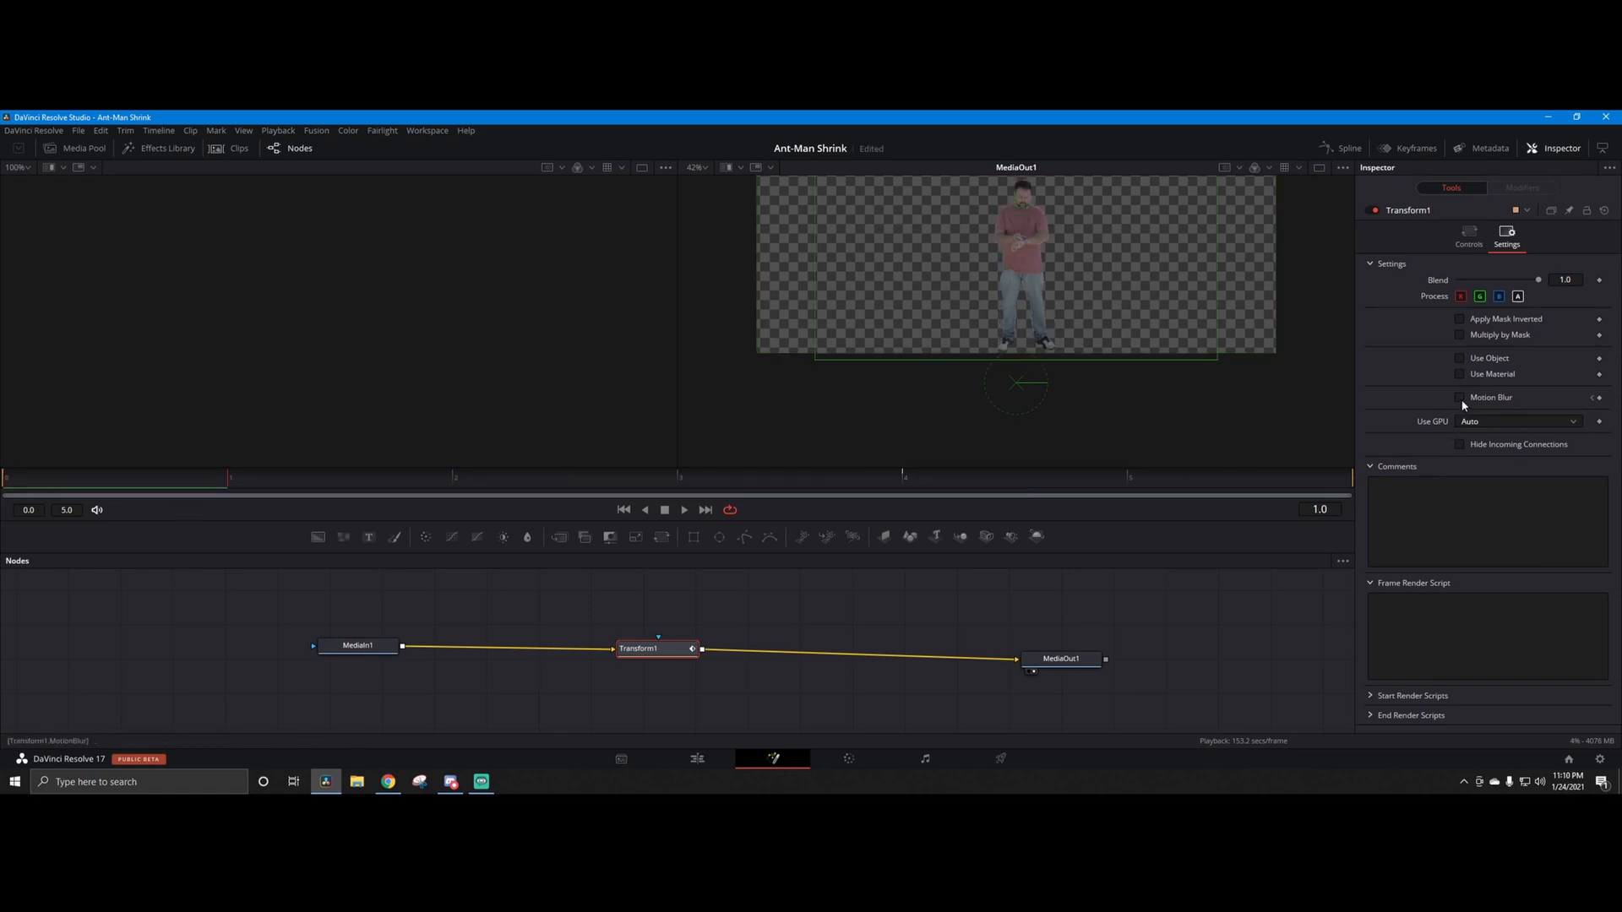
{"action": "left_click", "coordinate": [1460, 398]}
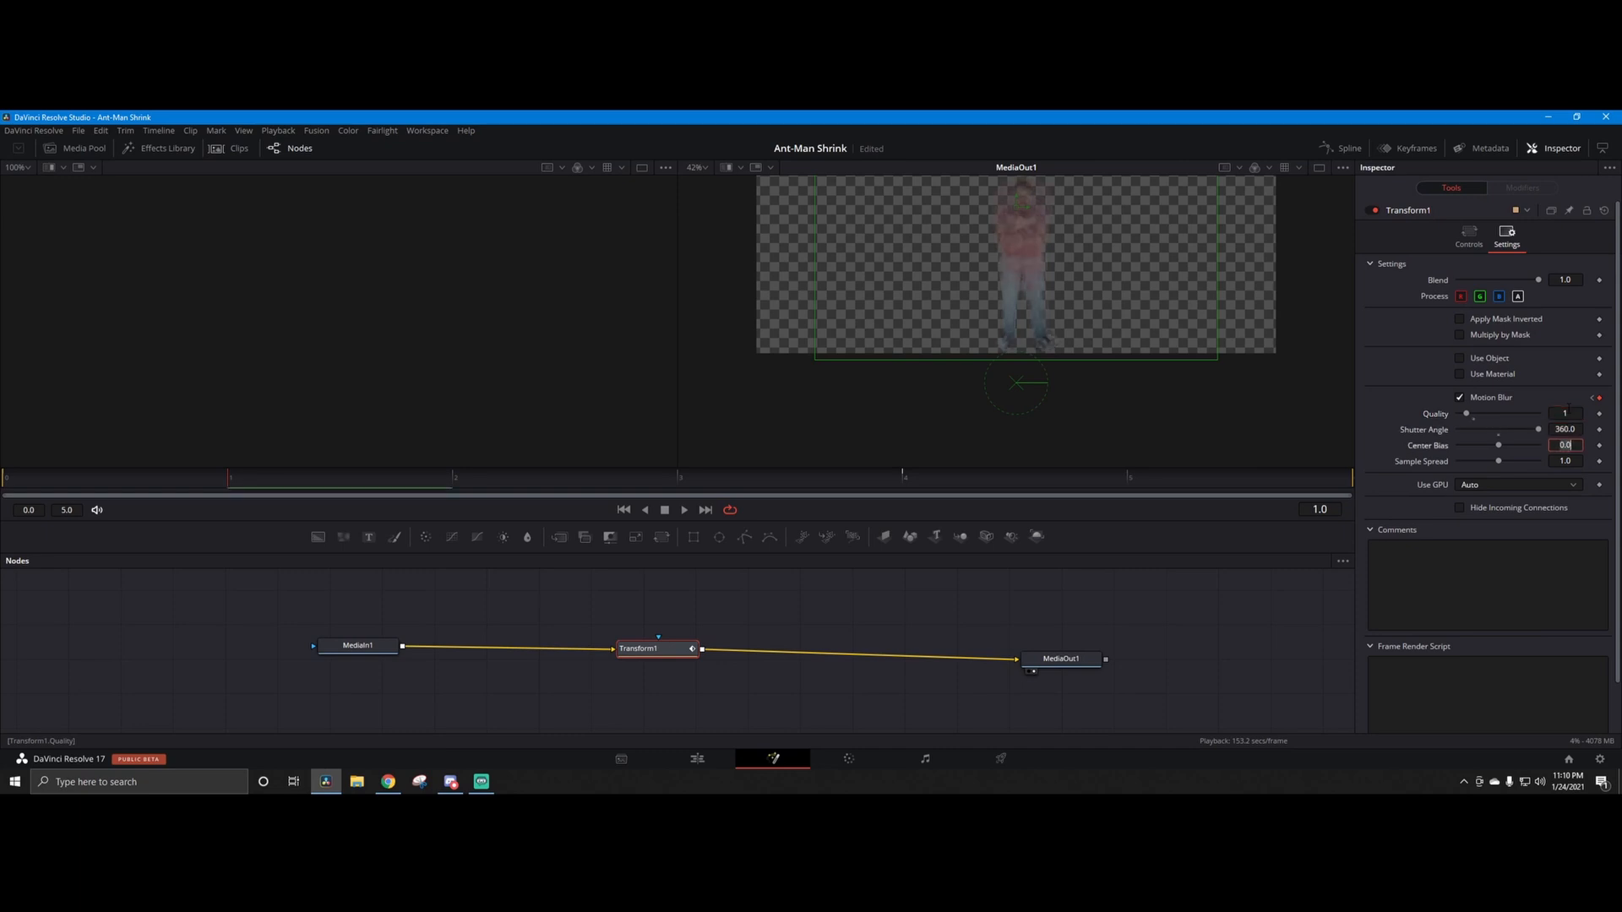
{"action": "left_click", "coordinate": [455, 478]}
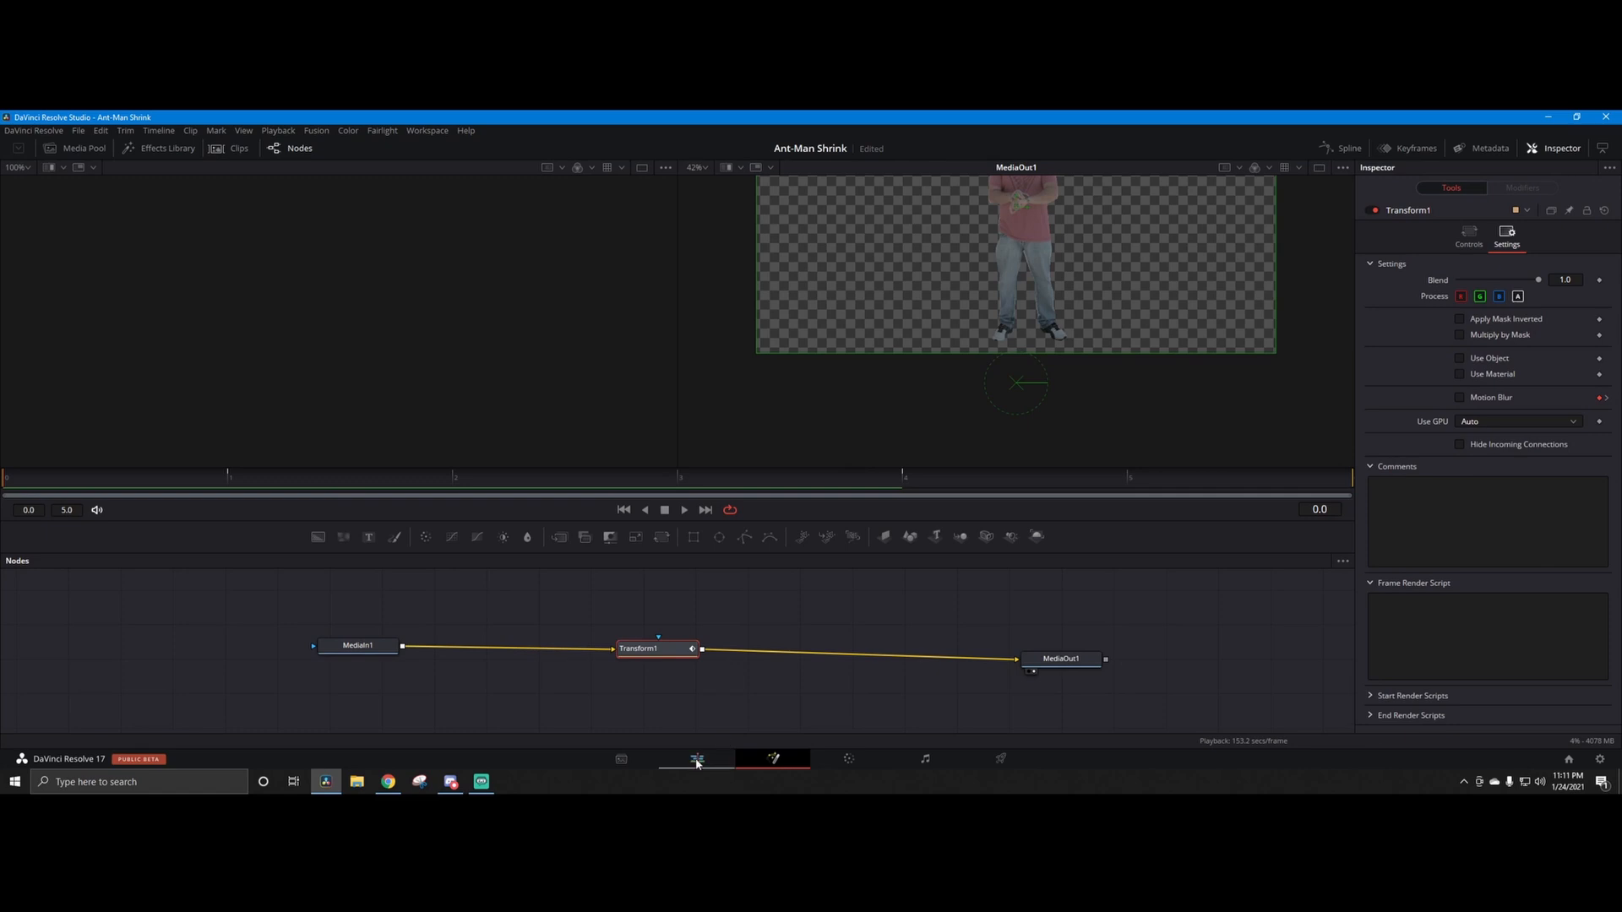
Step: Return to the Edit page timeline holding Compound Clip 1
{"action": "left_click", "coordinate": [696, 759]}
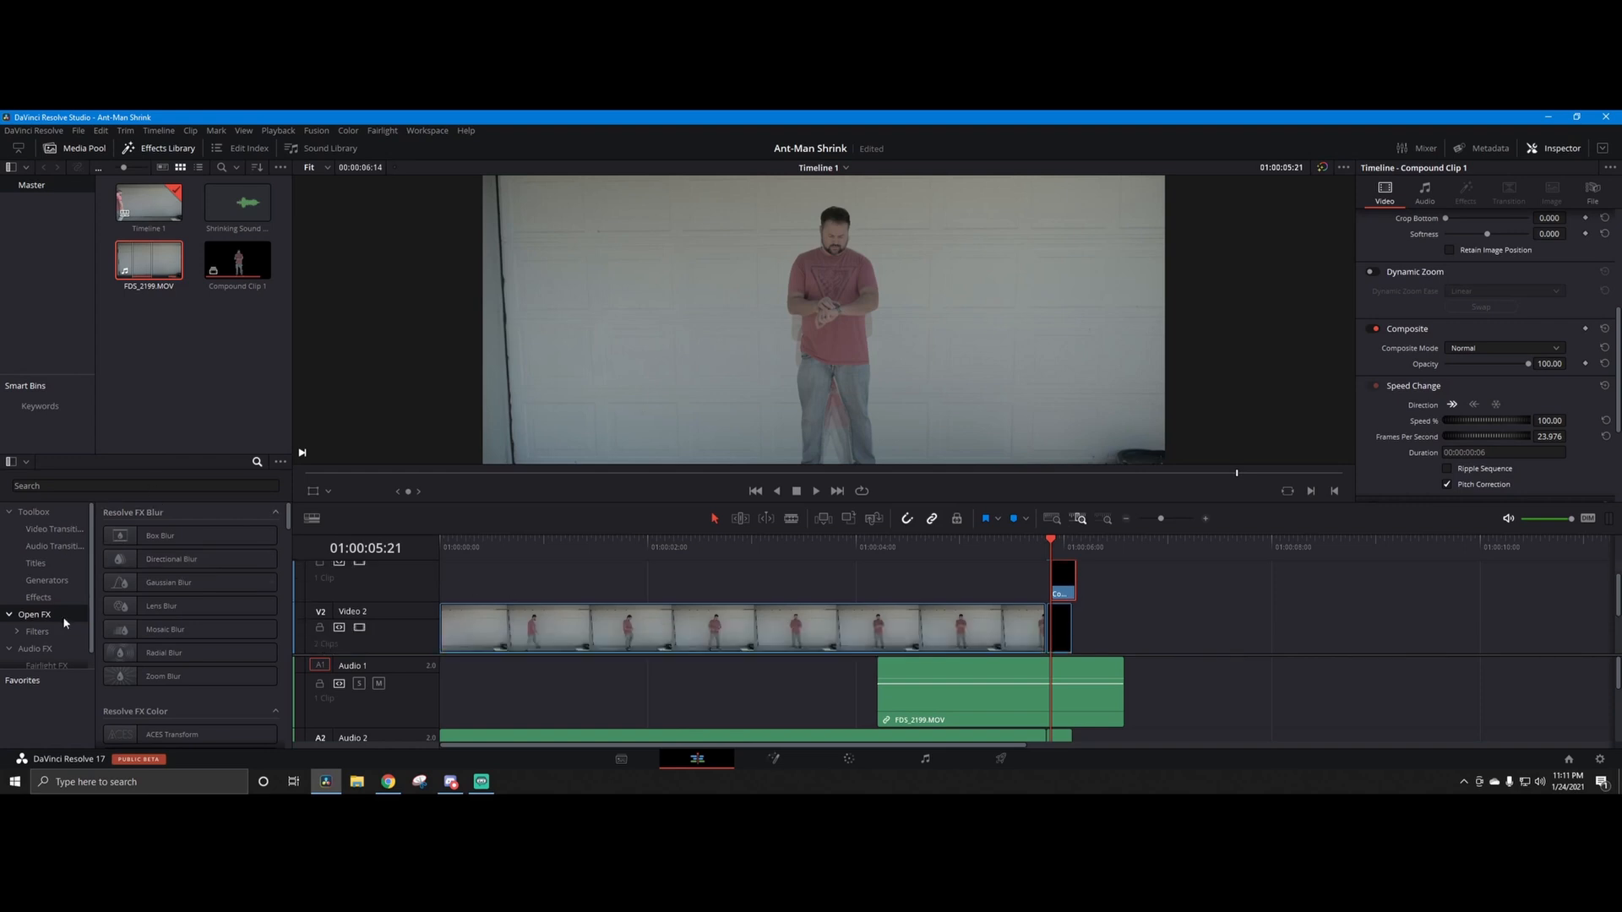
Step: Find Edge Detect by searching 'ed', apply it to Compound Clip 1 and set its Composite Mode to Screen
{"action": "left_click", "coordinate": [145, 487]}
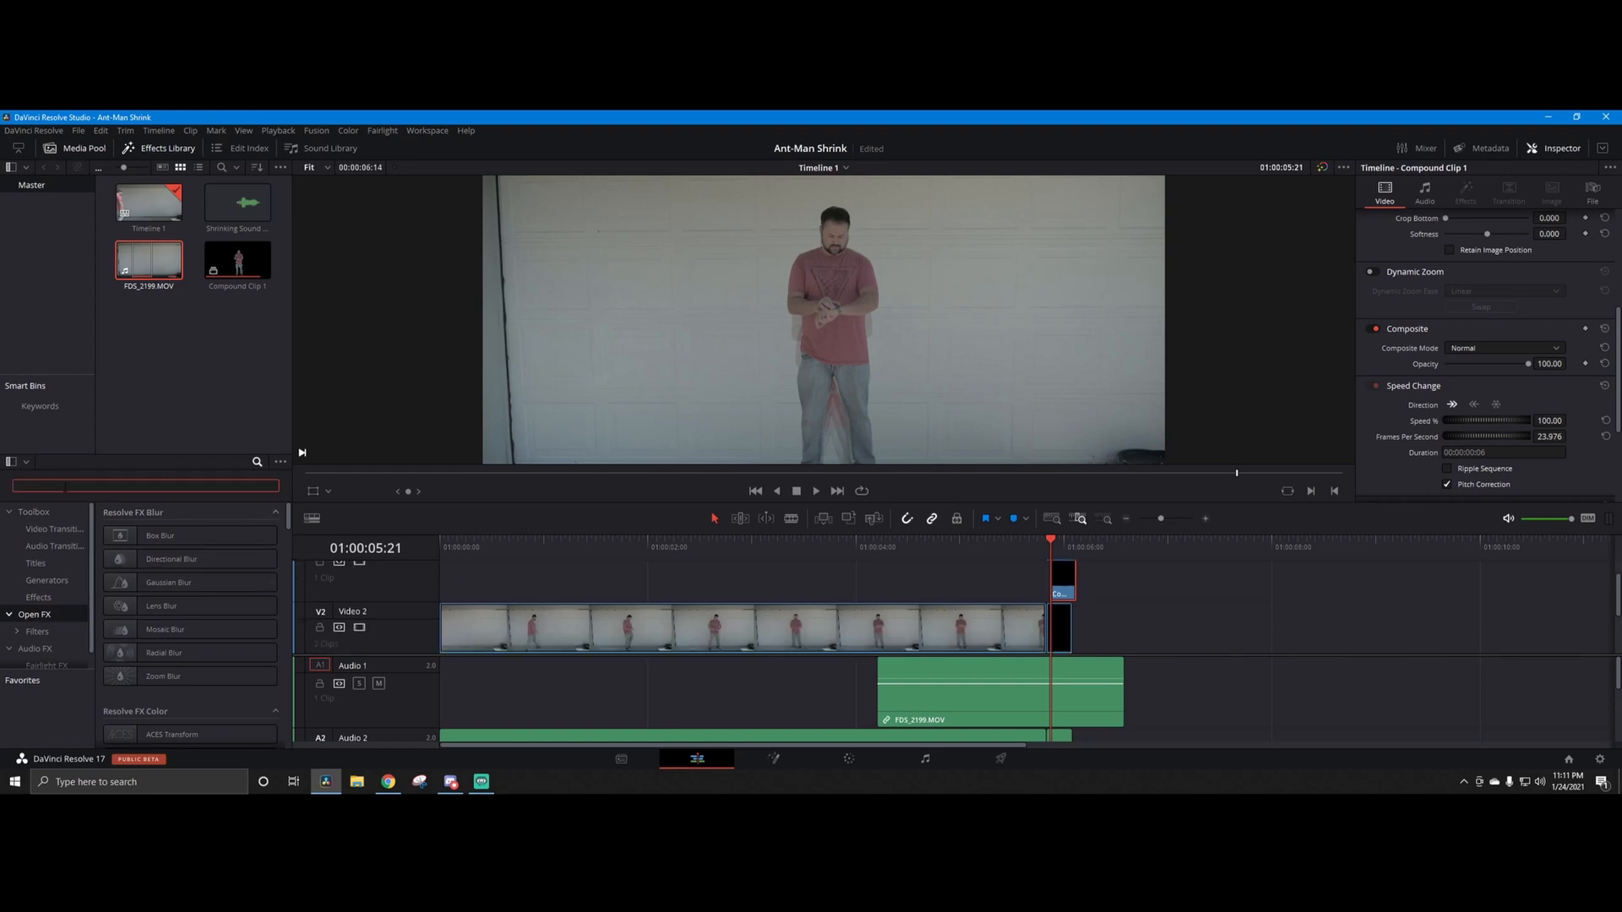
{"action": "type", "text": "ed"}
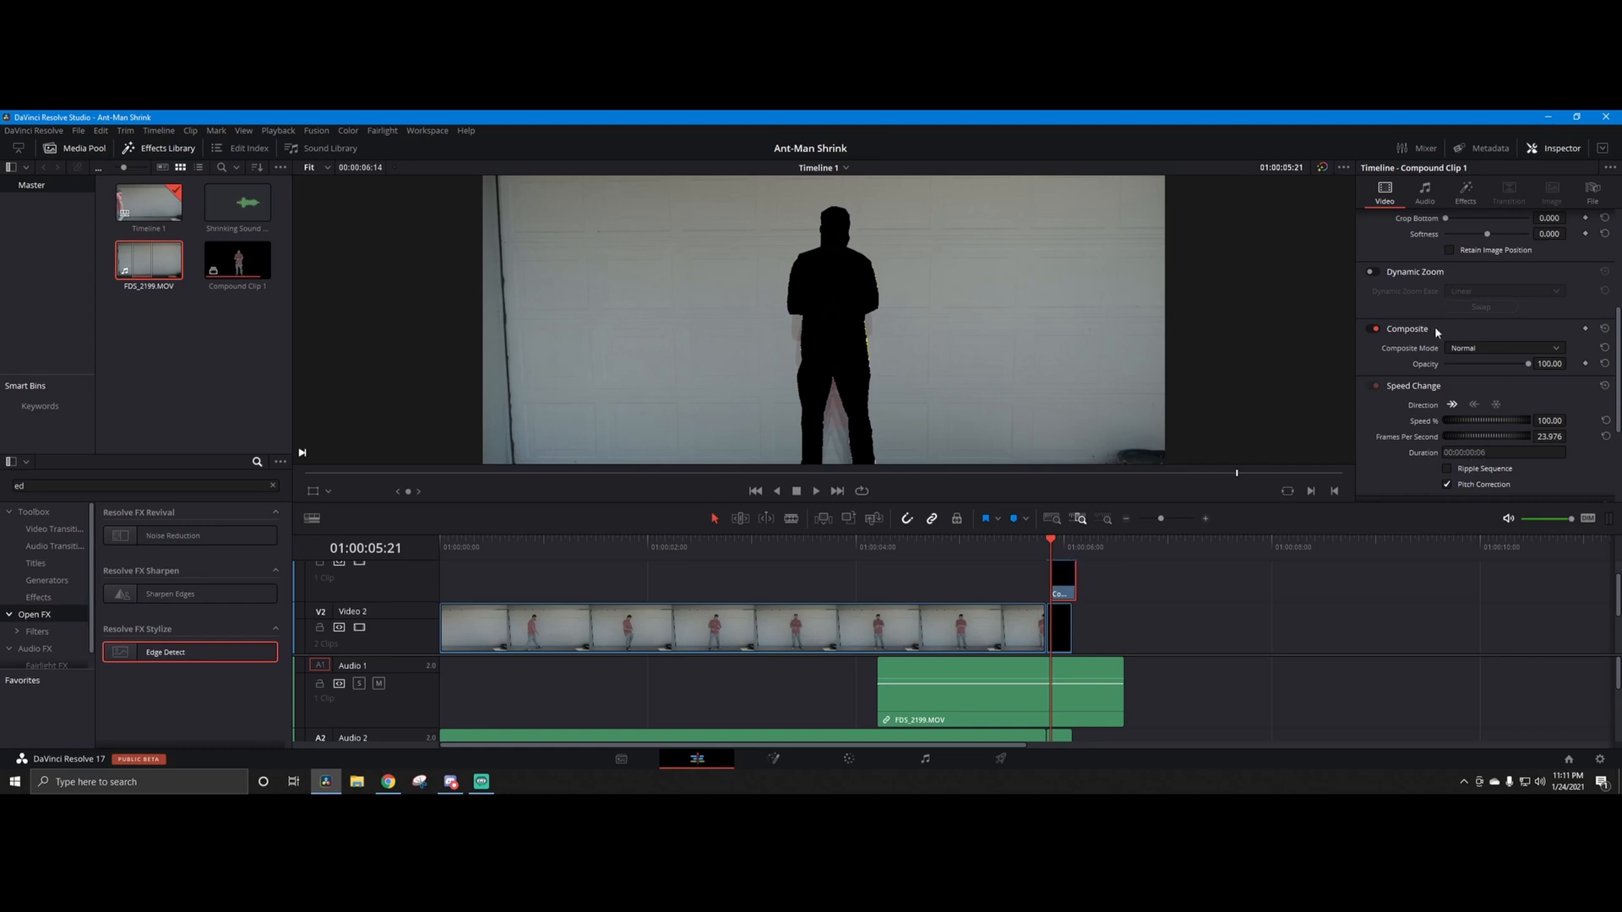
{"action": "scroll", "scroll_direction": "down", "scroll_amount": 3}
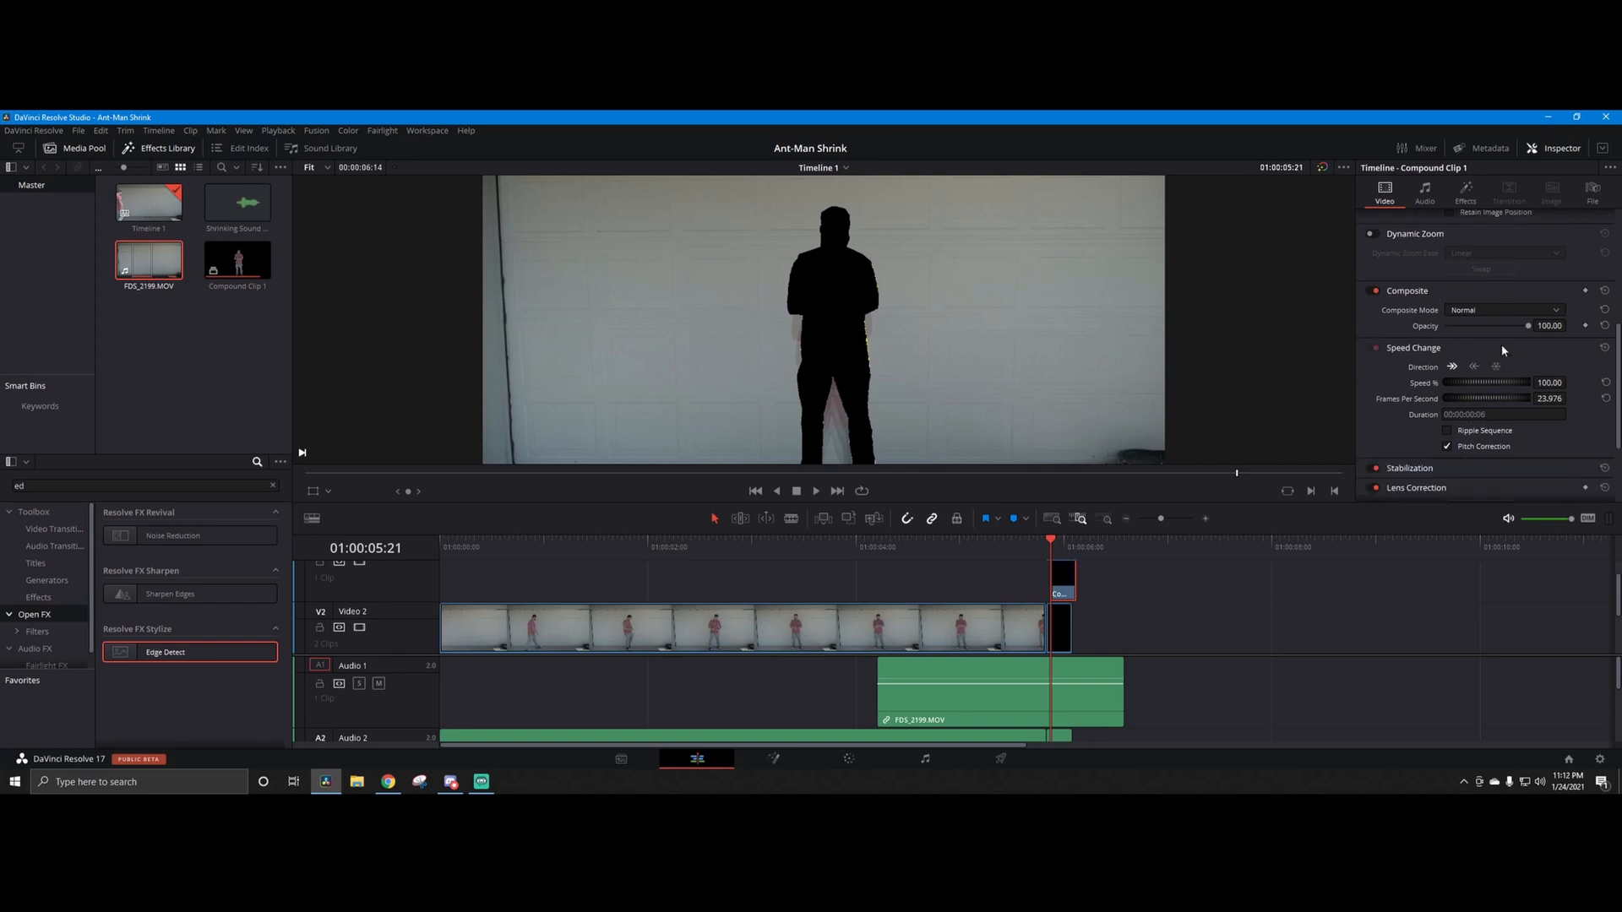
{"action": "left_click", "coordinate": [1502, 309]}
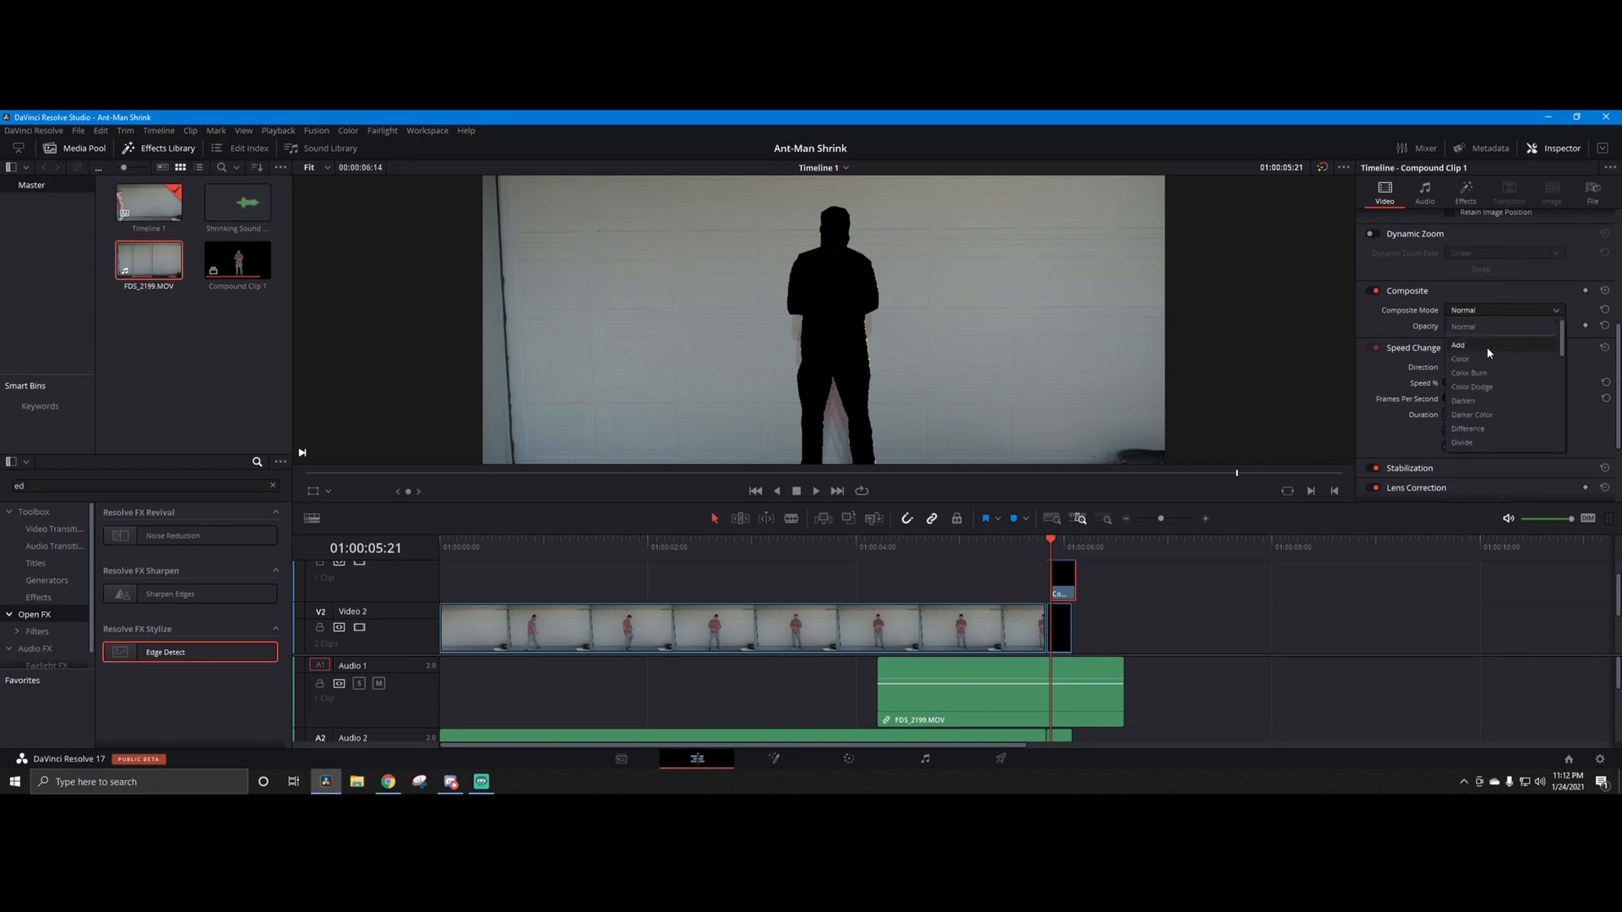
{"action": "scroll", "scroll_direction": "down", "scroll_amount": 3}
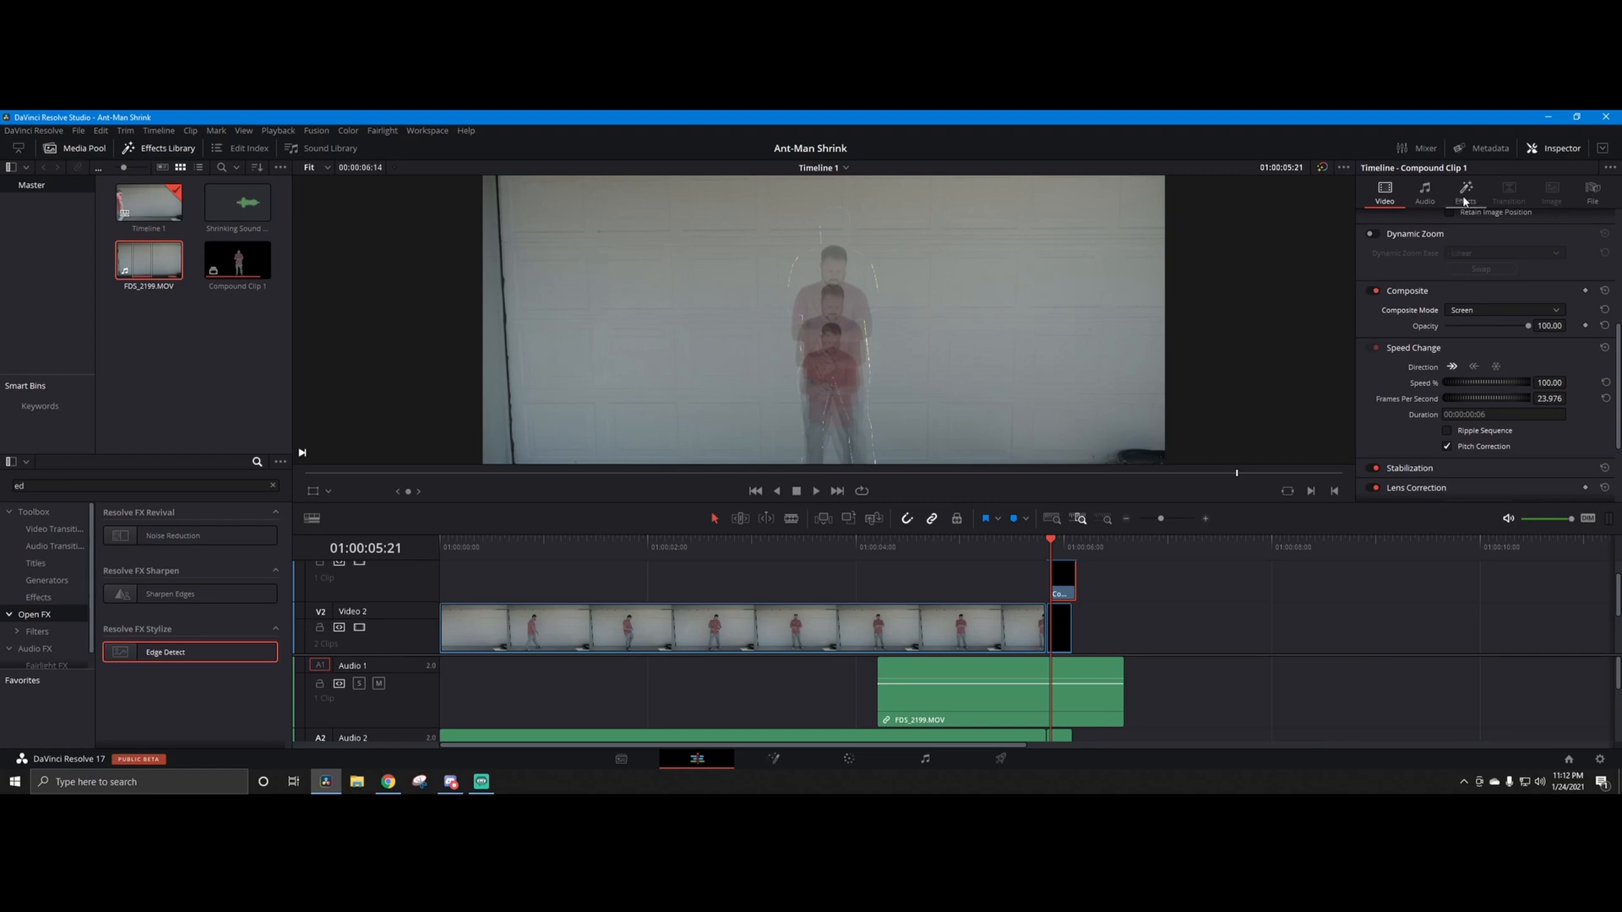
Step: Set Edge Detect to Grayscale Edges with Threshold 0 and Brightness 5, then return to Video properties
{"action": "left_click", "coordinate": [1465, 191]}
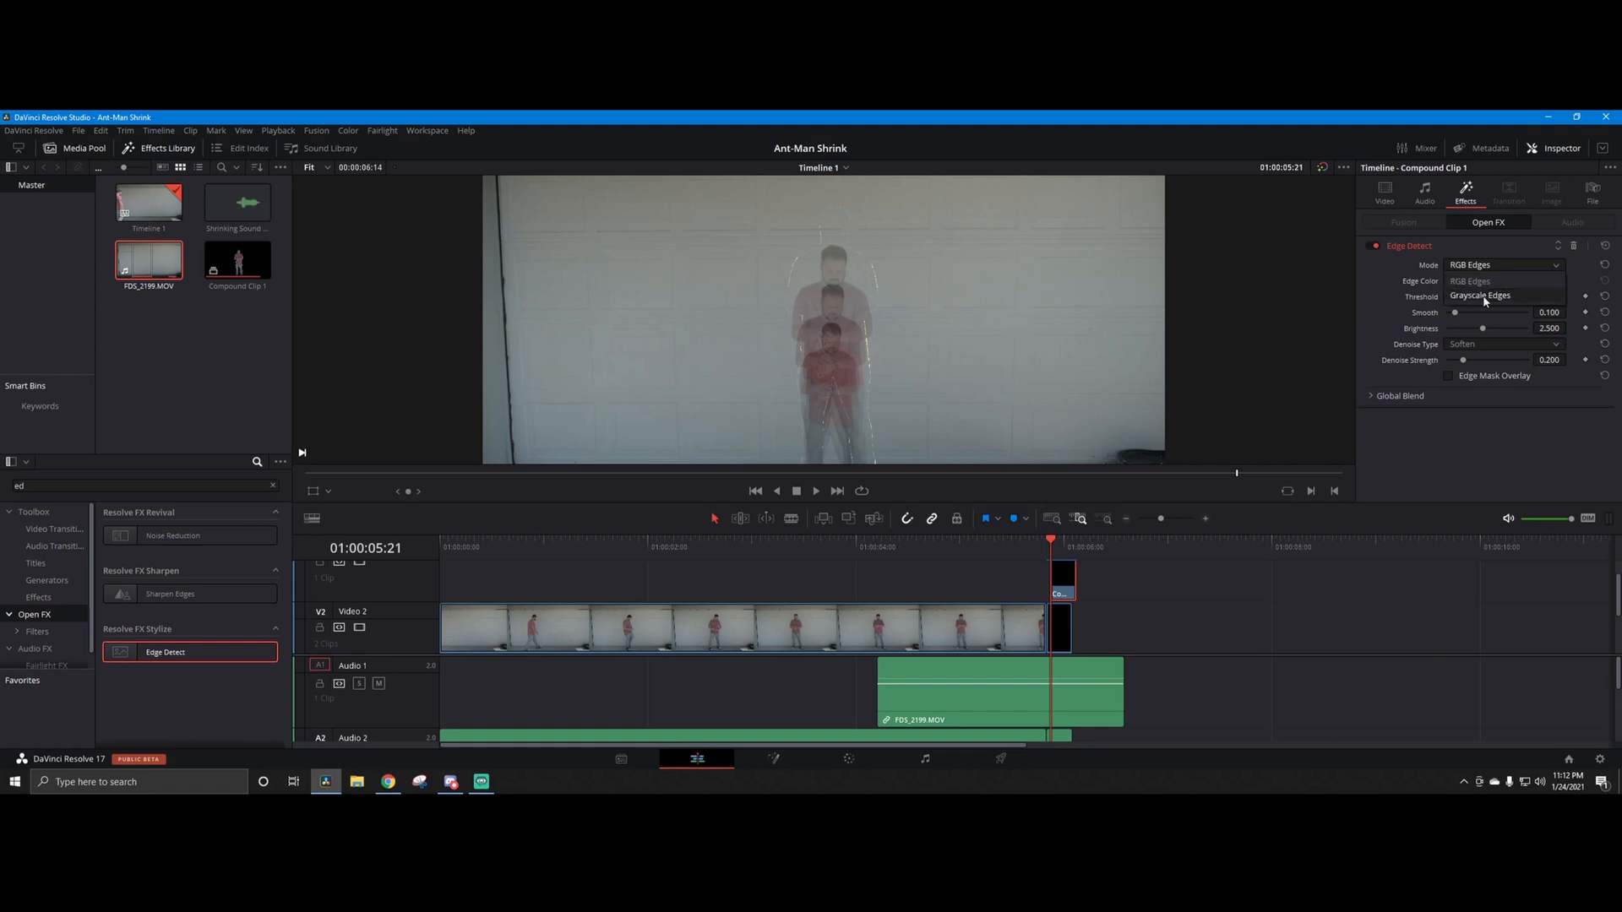
{"action": "left_click", "coordinate": [1480, 294]}
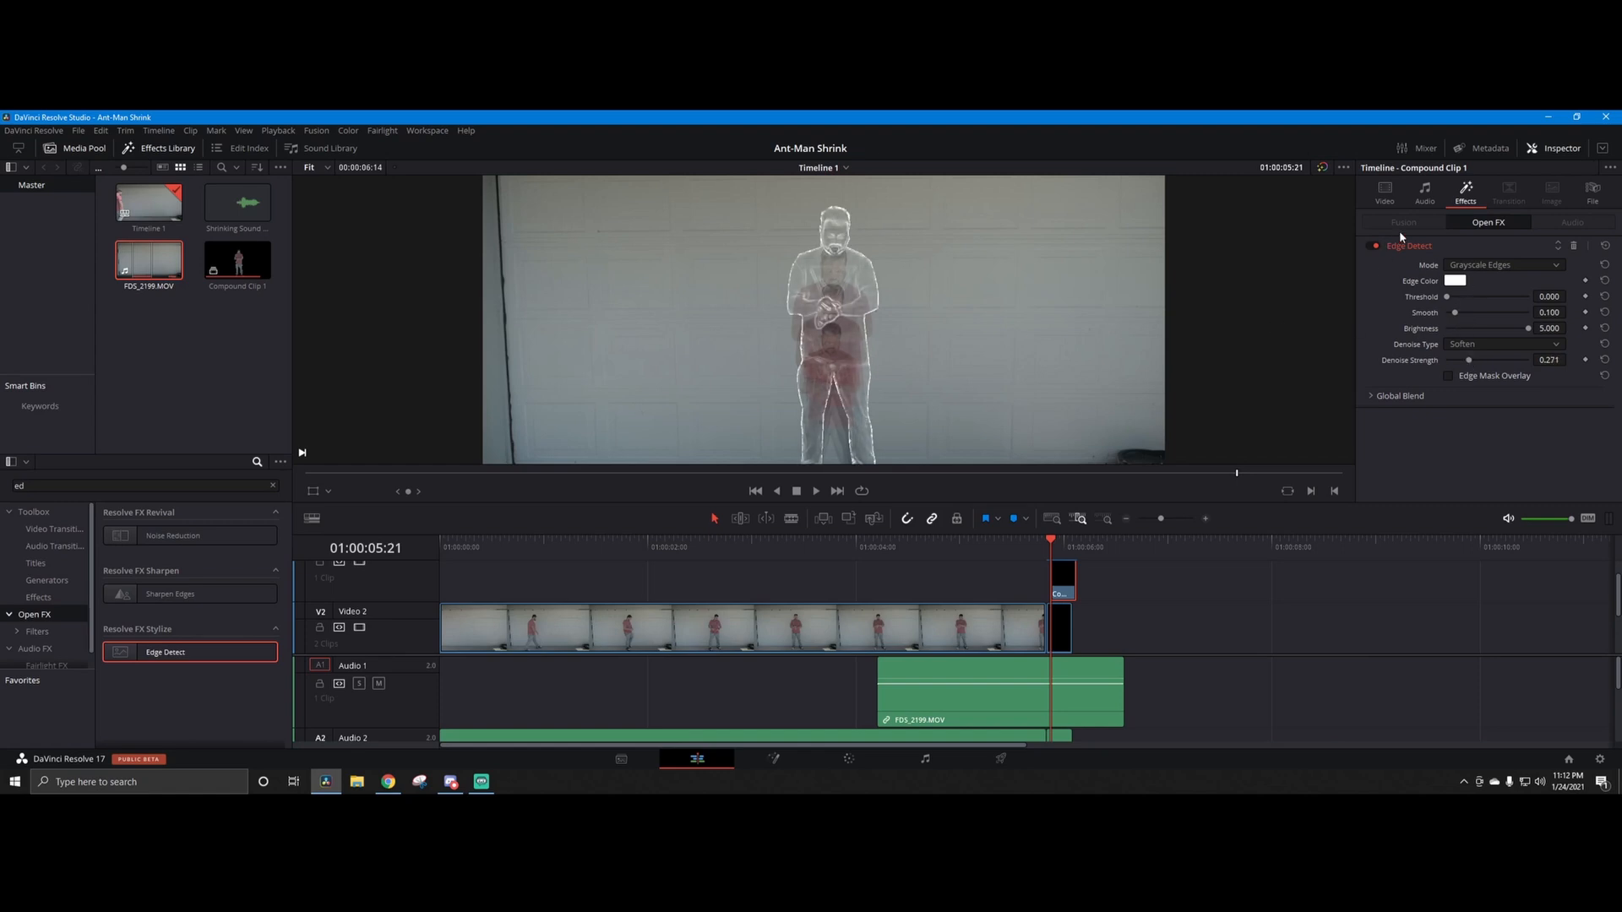
{"action": "left_click", "coordinate": [1384, 191]}
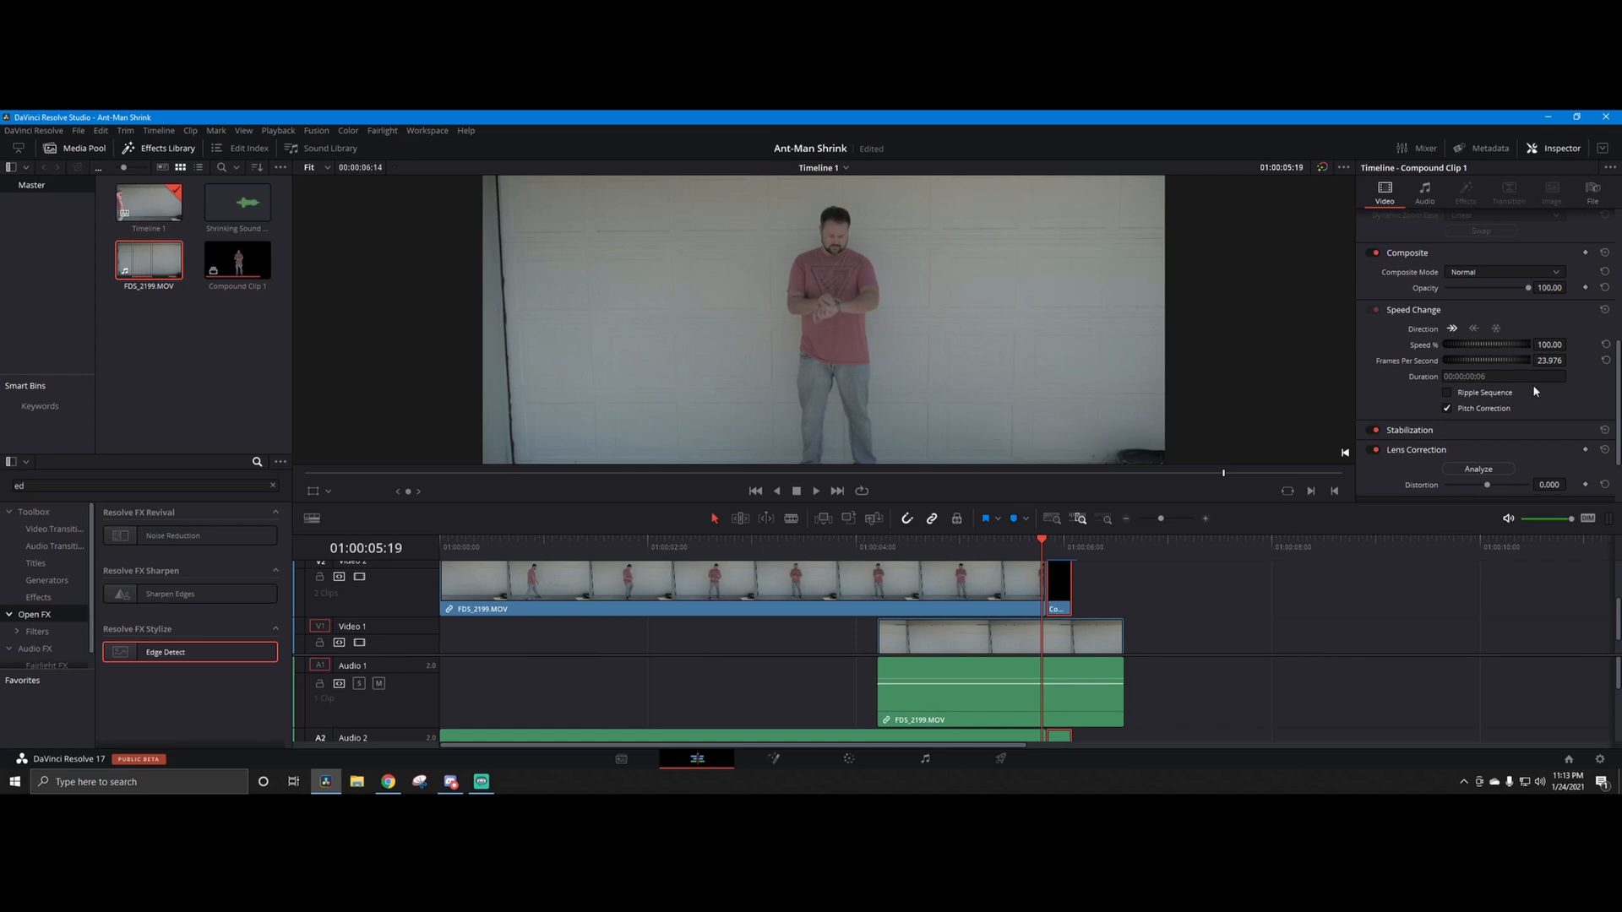
{"action": "mouse_move", "coordinate": [1380, 463]}
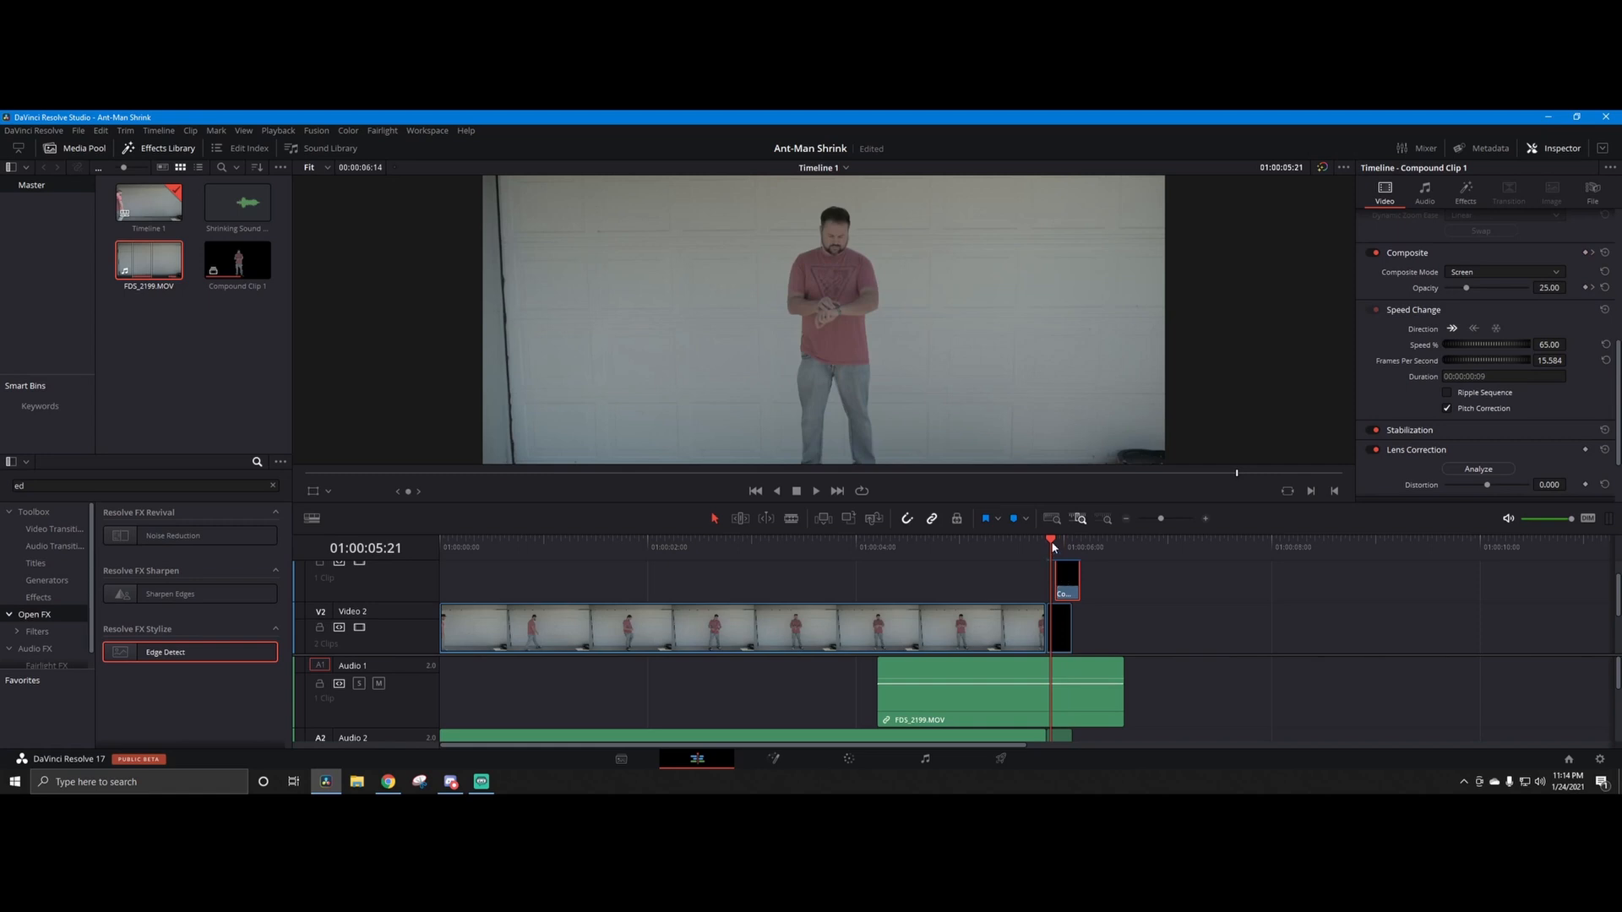
{"action": "left_click", "coordinate": [1032, 546]}
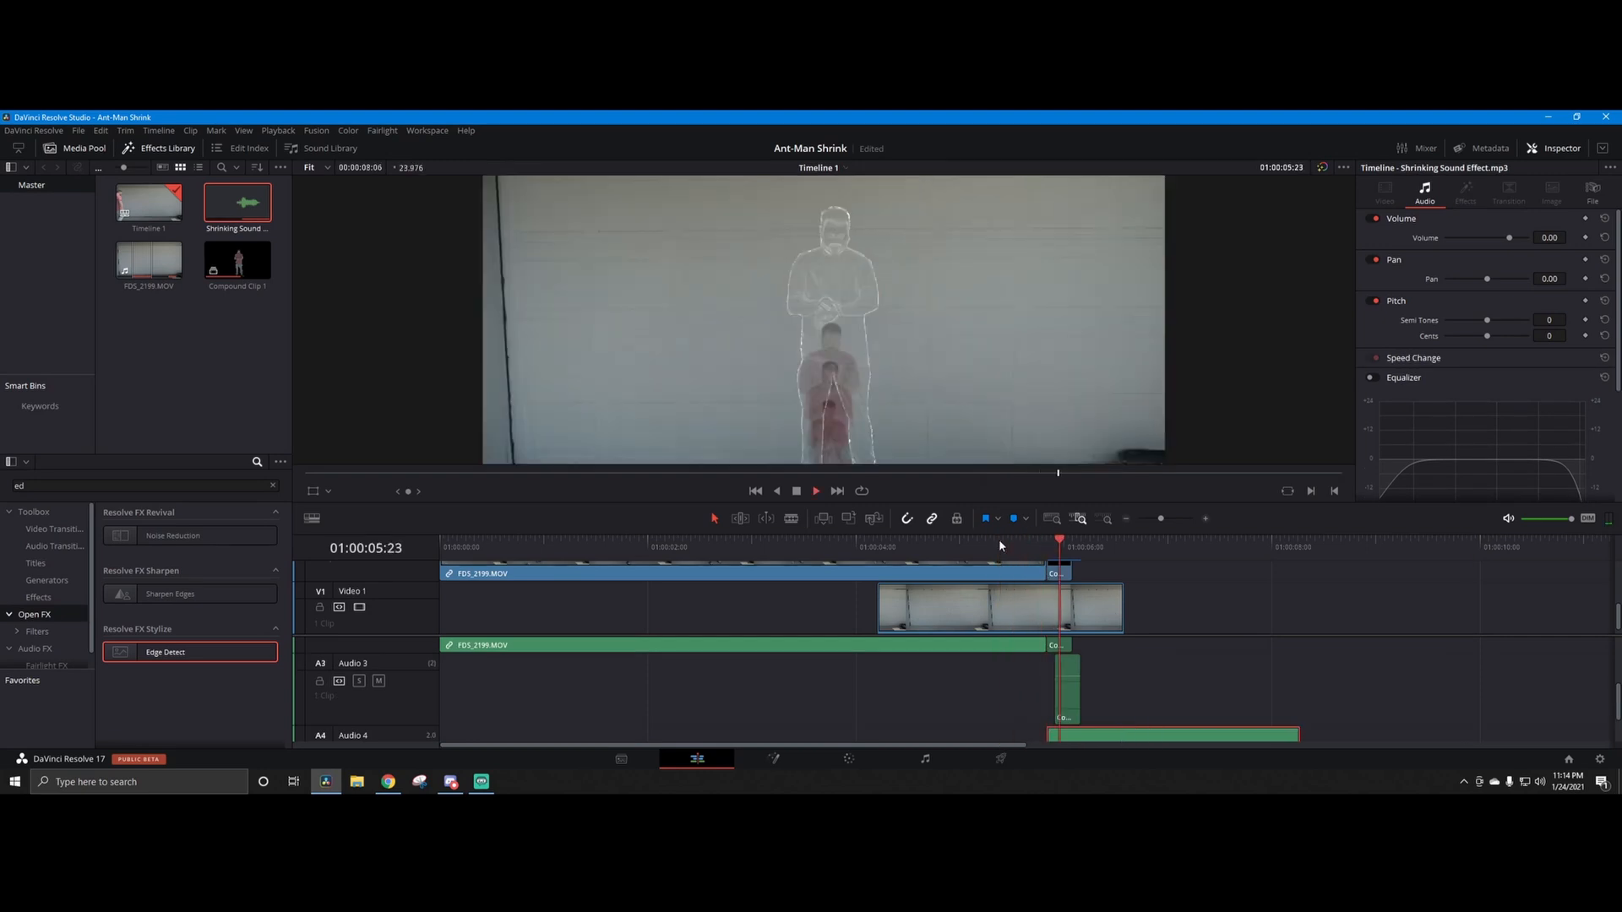
Step: Move the playhead back to 01:00:04:13, just before the man shrinks, to replay the finished effect
{"action": "left_click", "coordinate": [911, 573]}
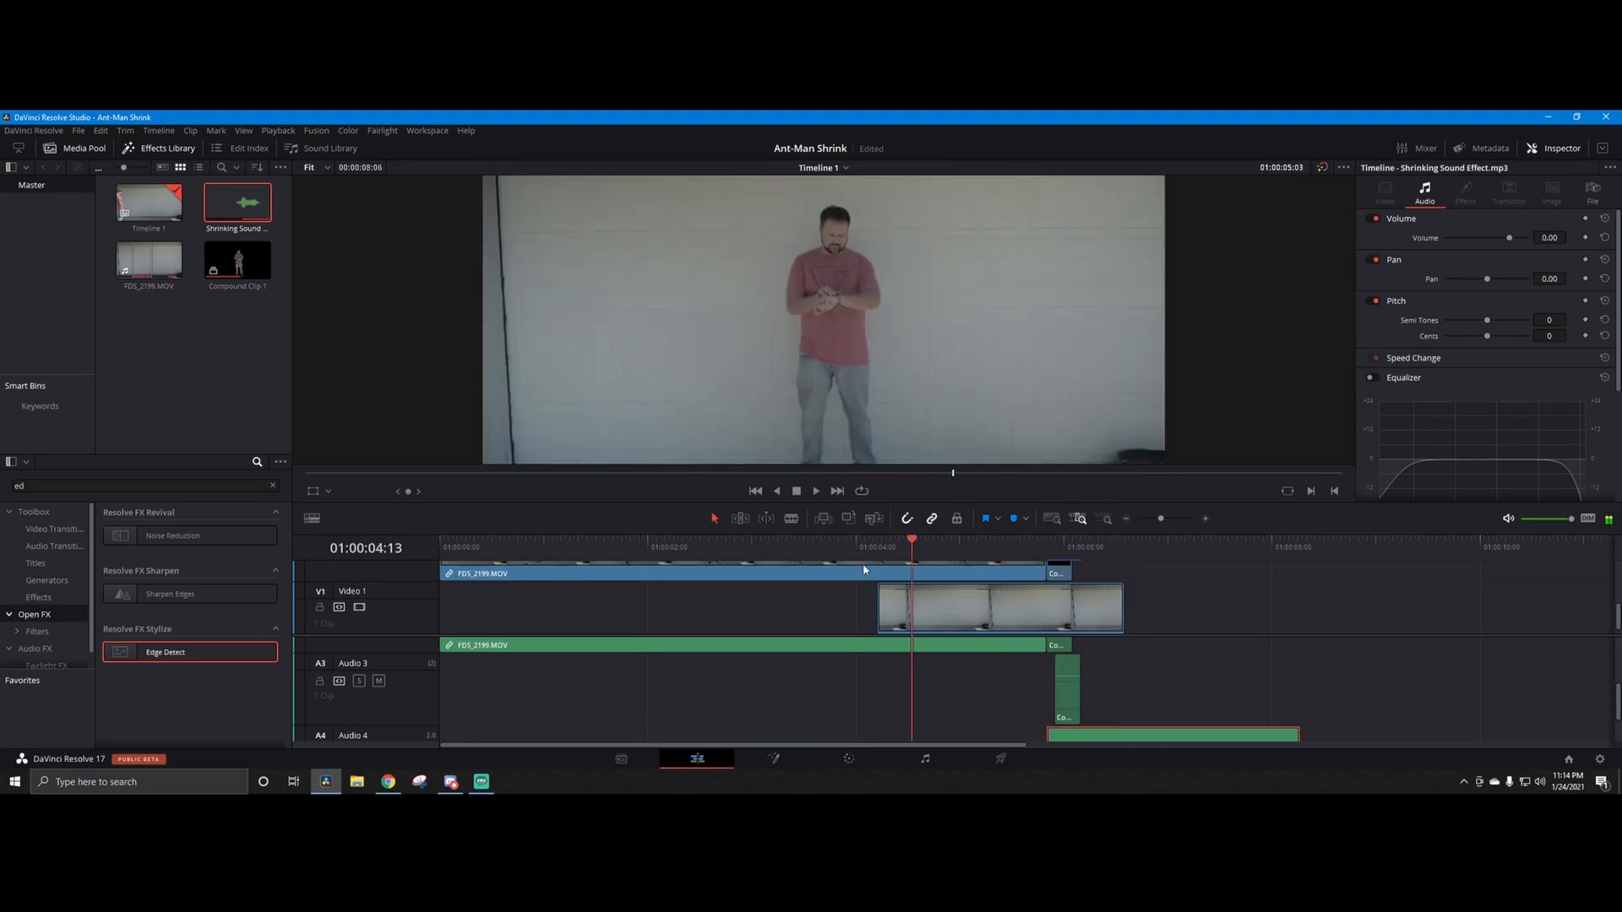